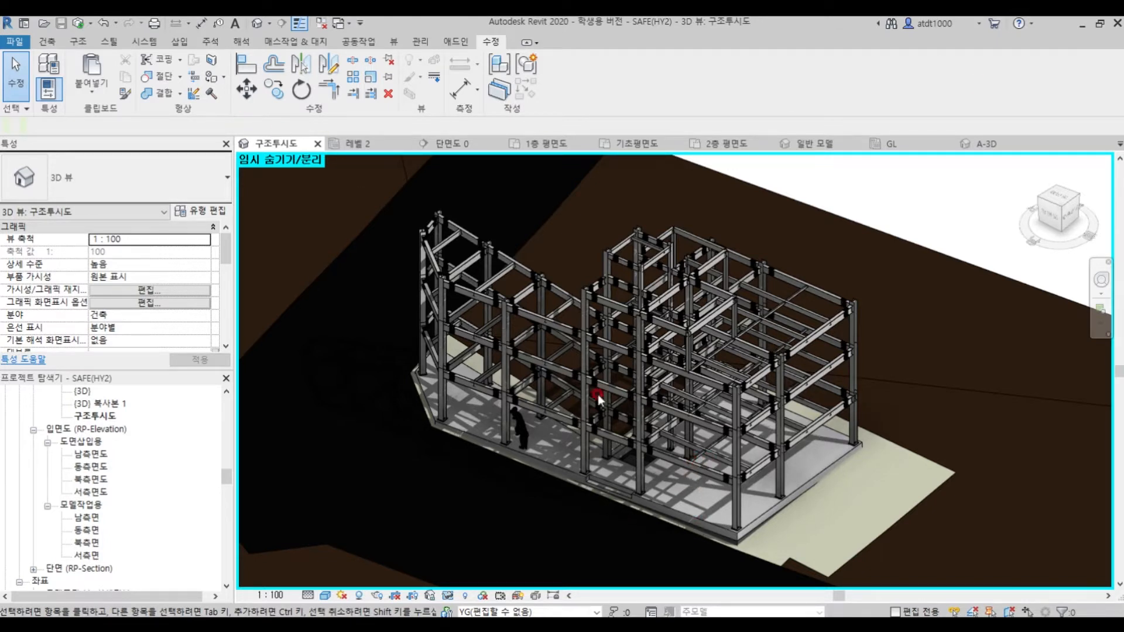
mouse_move(739, 473)
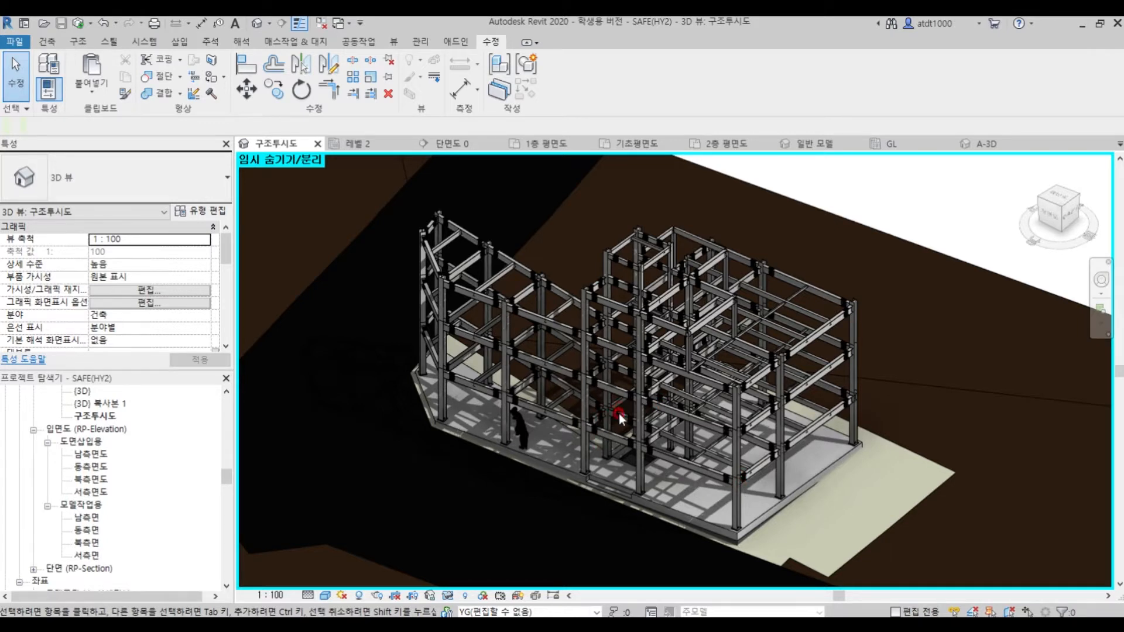
mouse_move(600, 233)
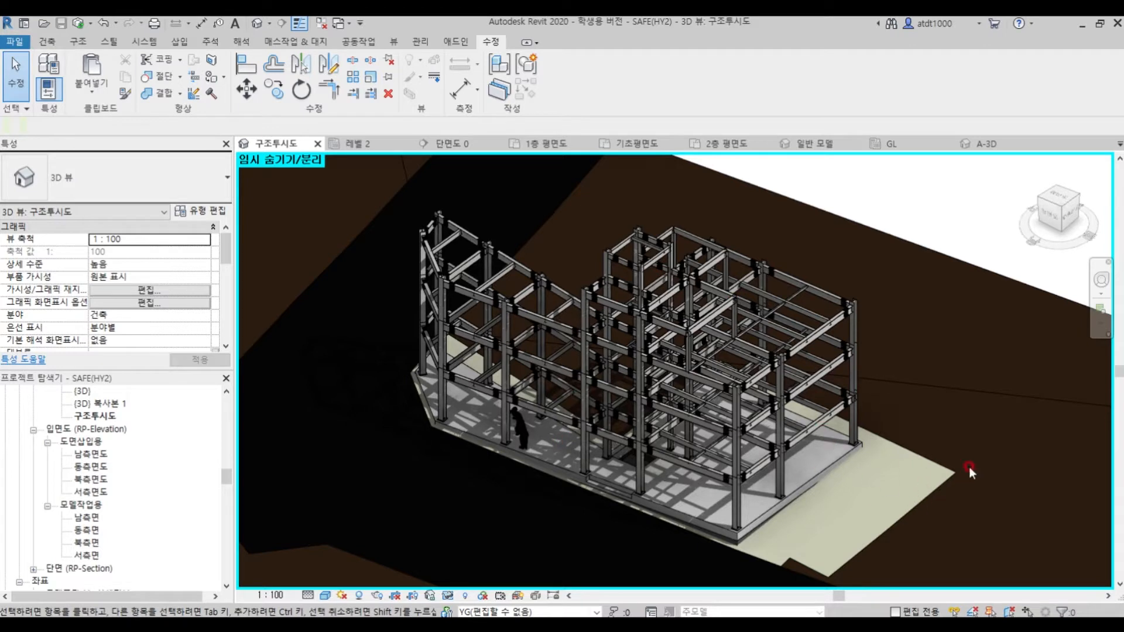
mouse_move(638, 498)
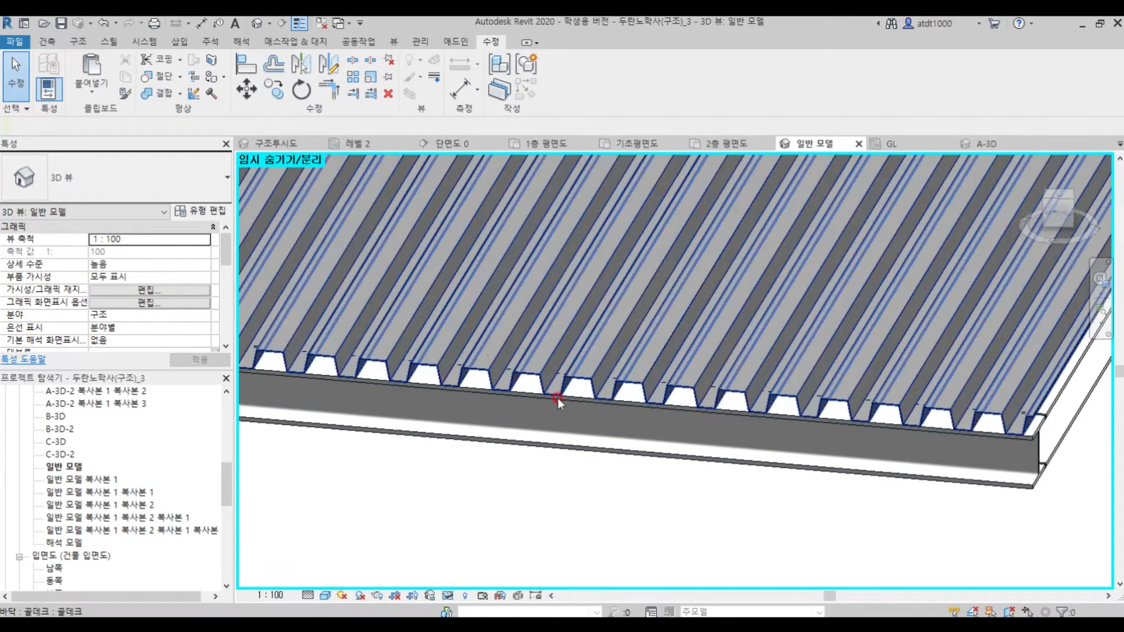
Start a new floor with type RP-데크바닥-복합-200 and review its profile in the type properties.
left_click(1054, 439)
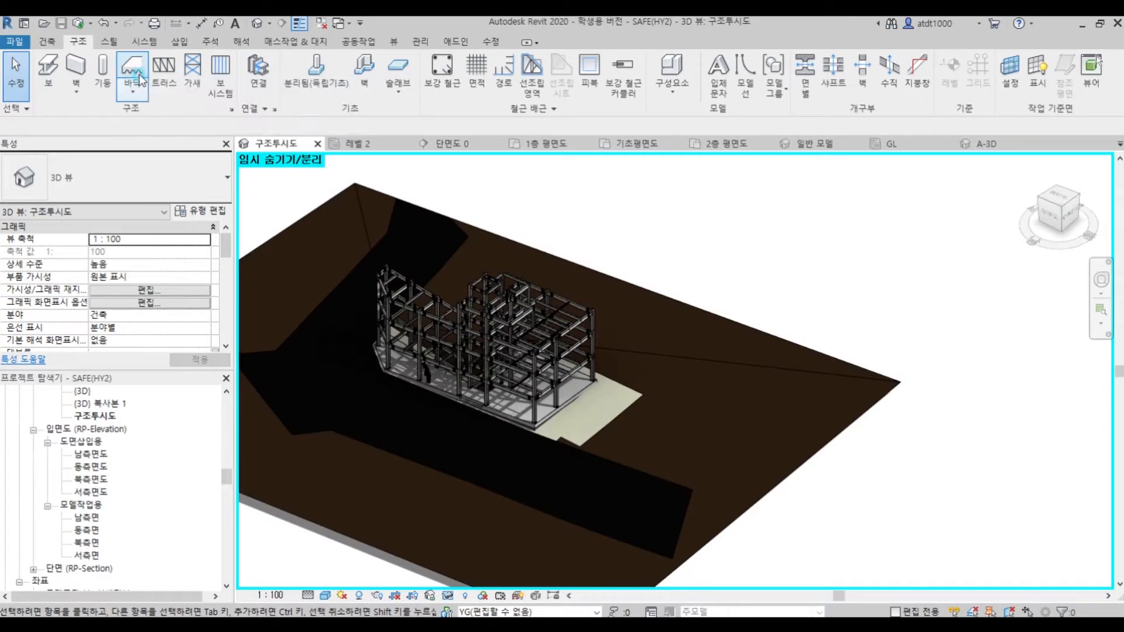
left_click(133, 73)
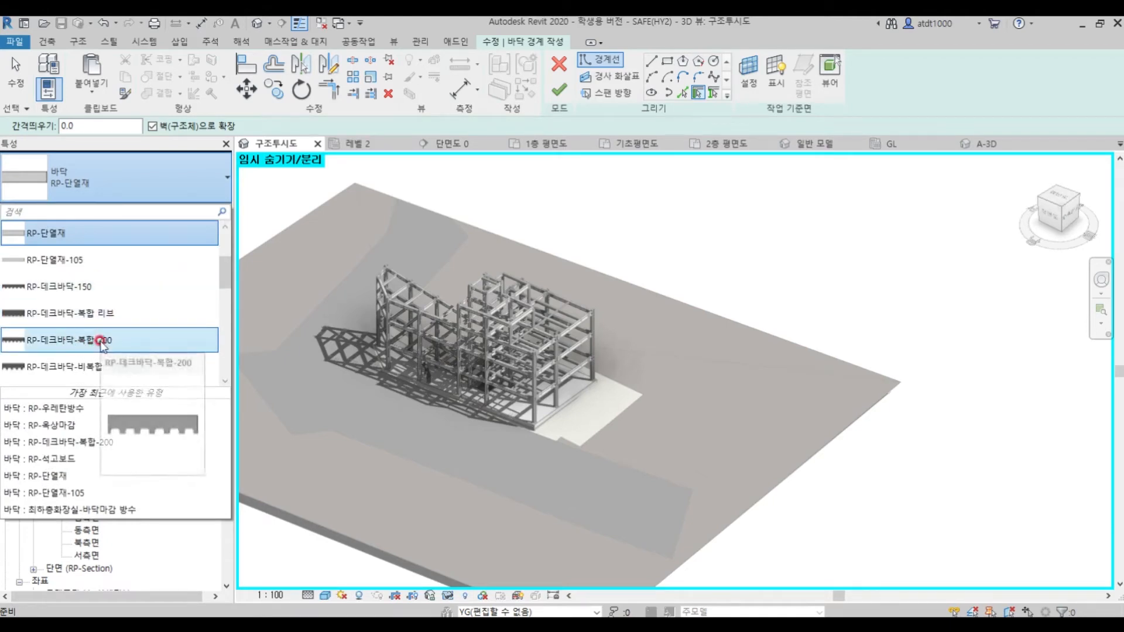
left_click(94, 340)
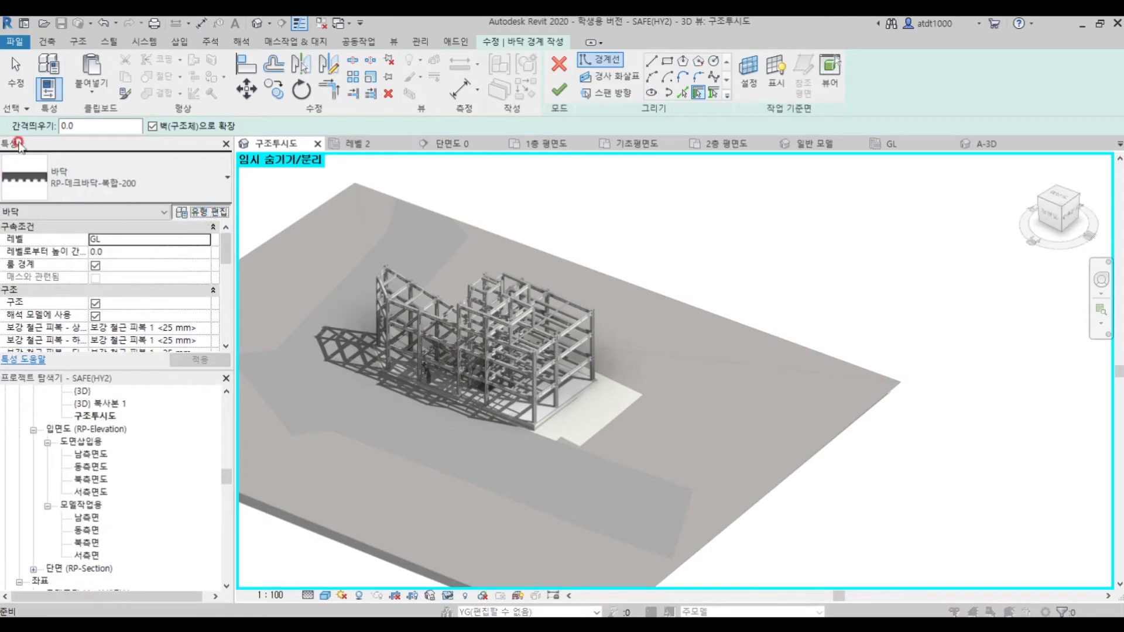
left_click(203, 212)
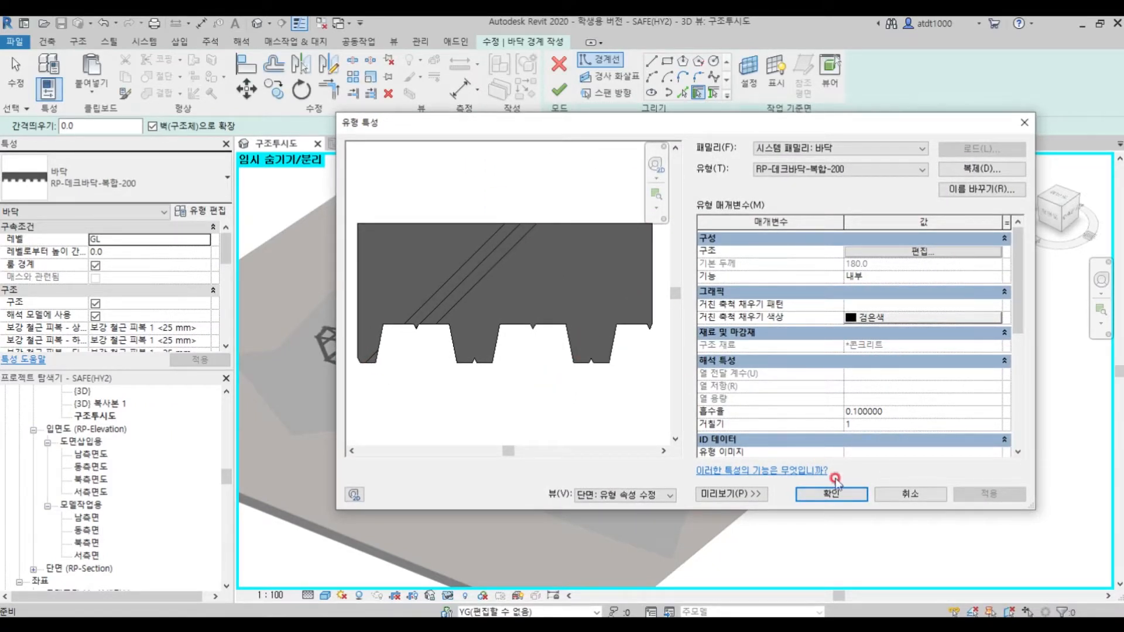
left_click(831, 494)
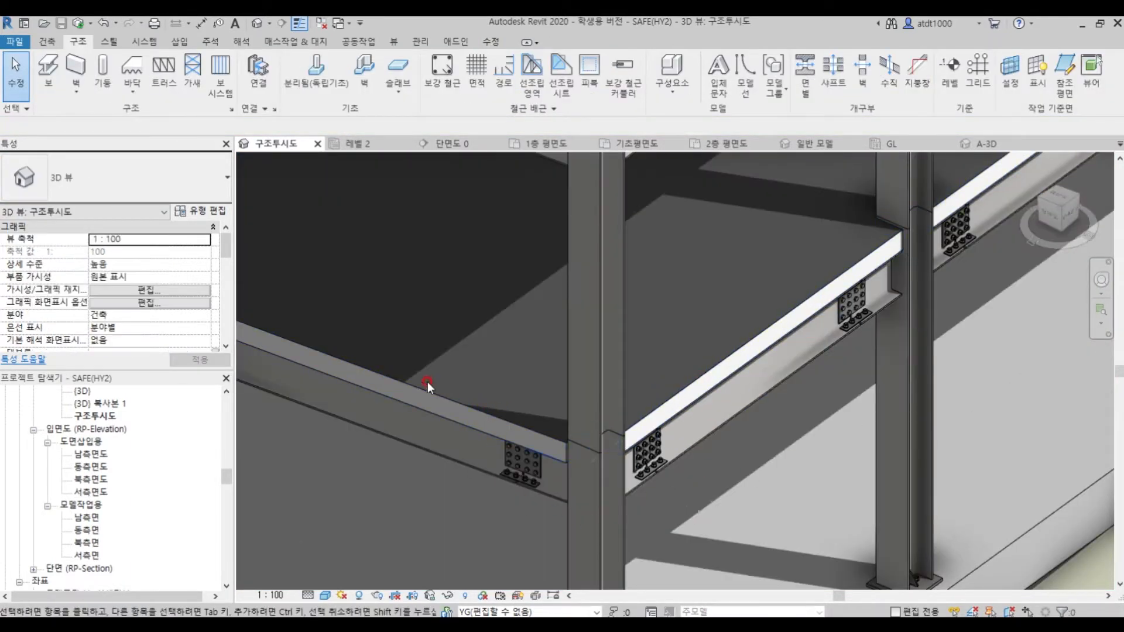
left_click(393, 393)
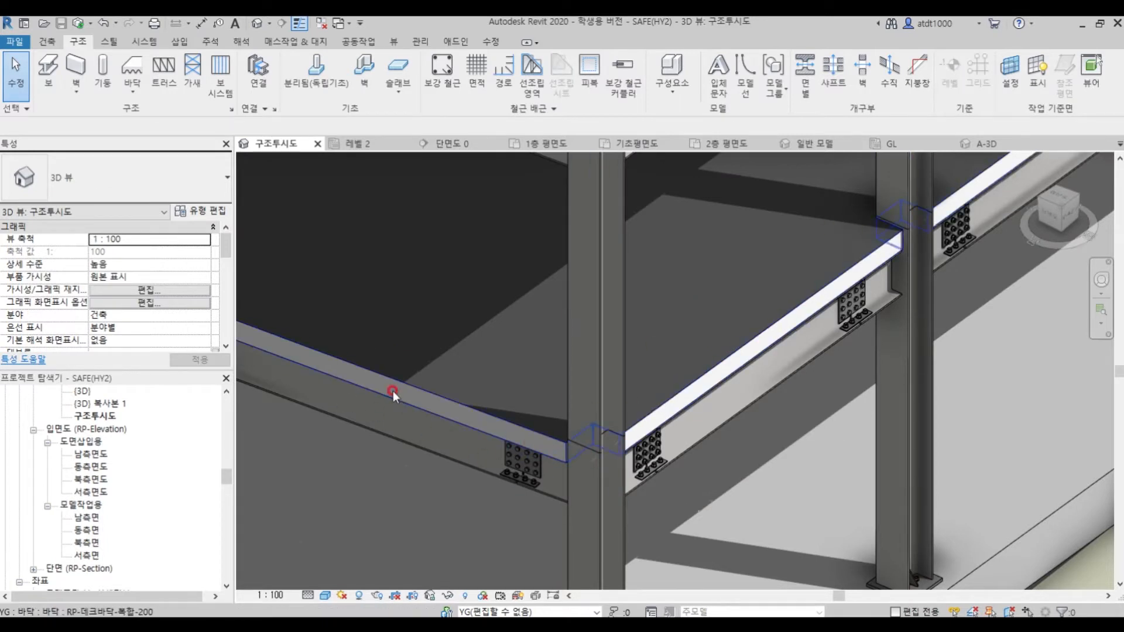
left_click(649, 451)
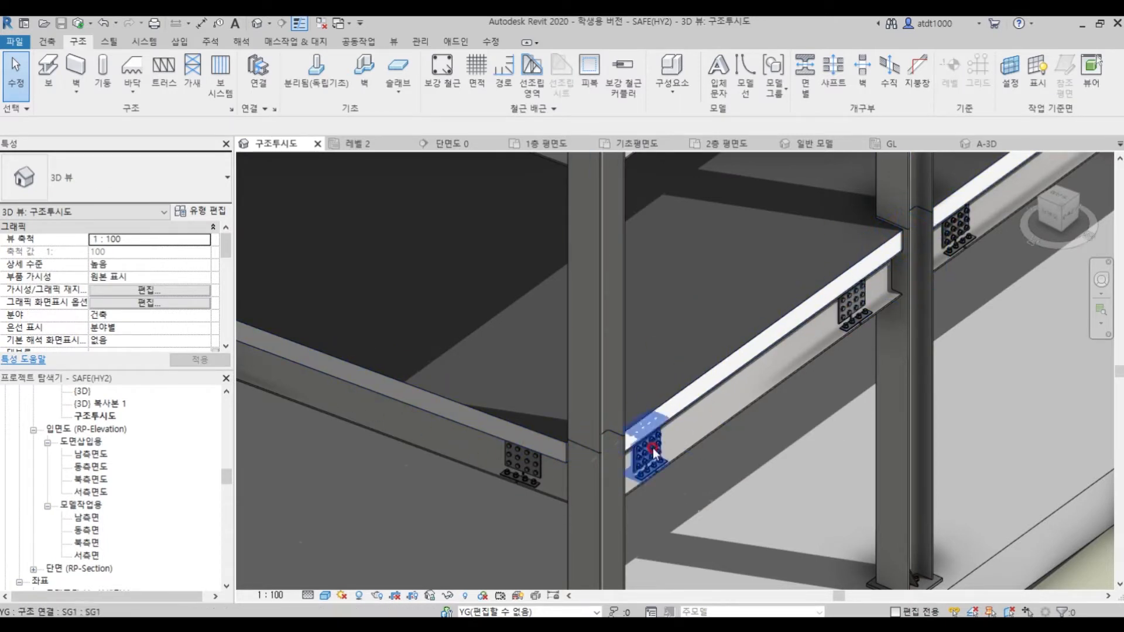
left_click(515, 454)
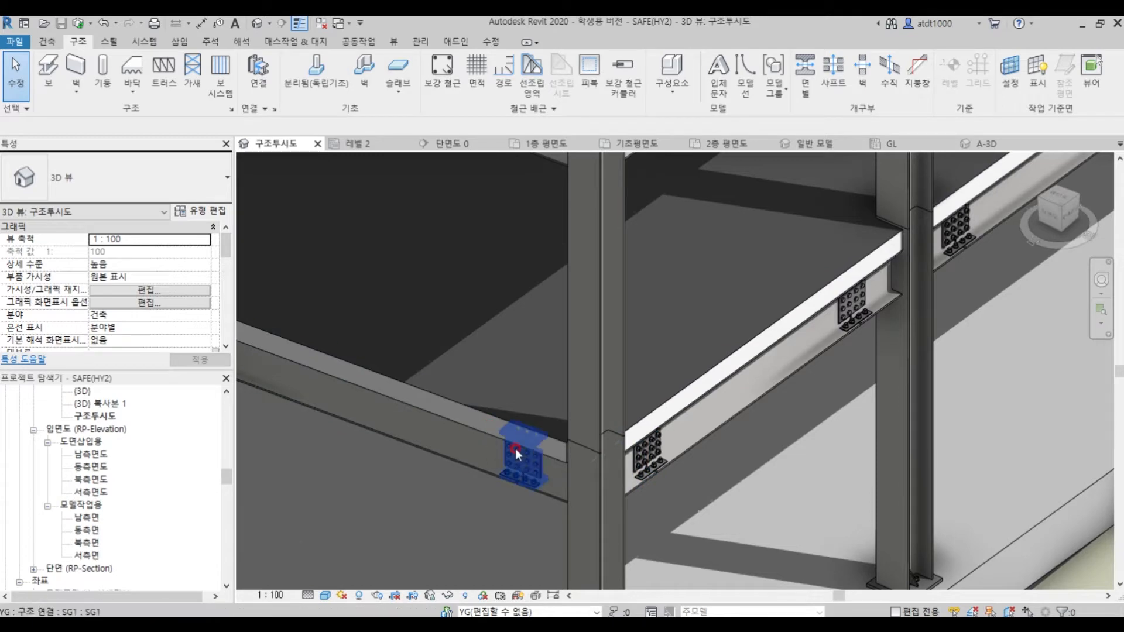
left_click(509, 445)
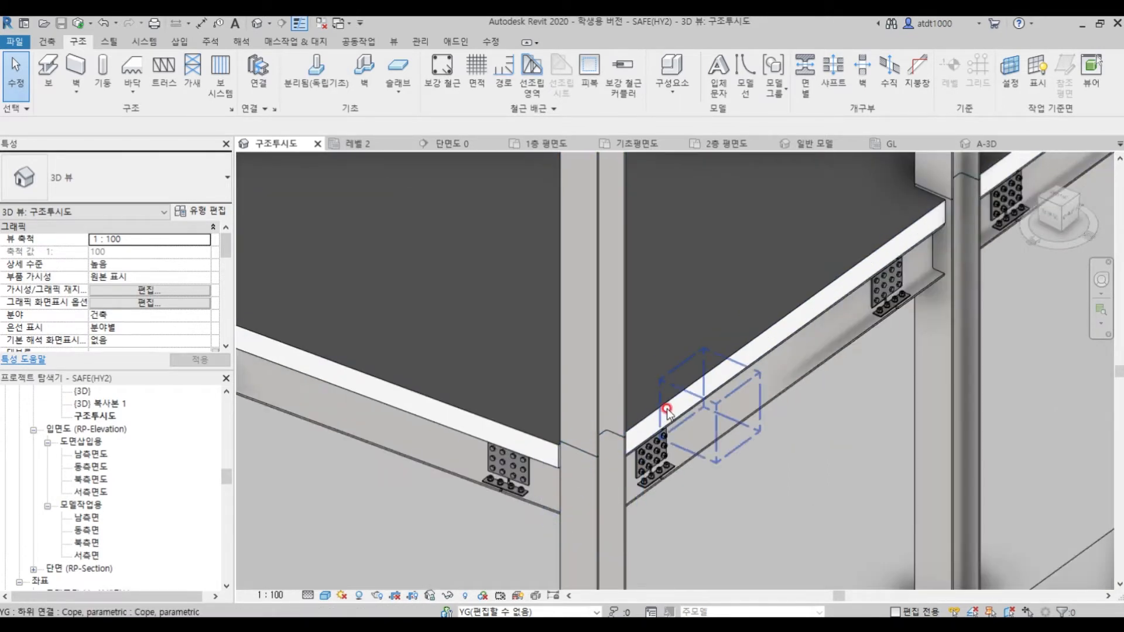
left_click(666, 408)
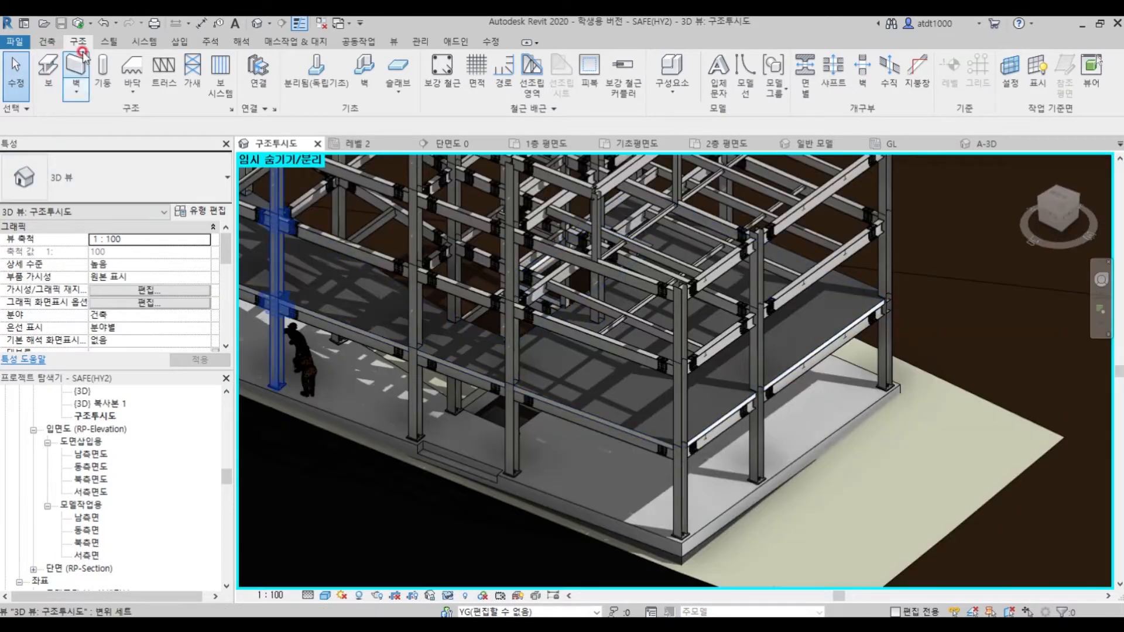
Create an in-place component, choose its category and name it SteDeck.
left_click(47, 41)
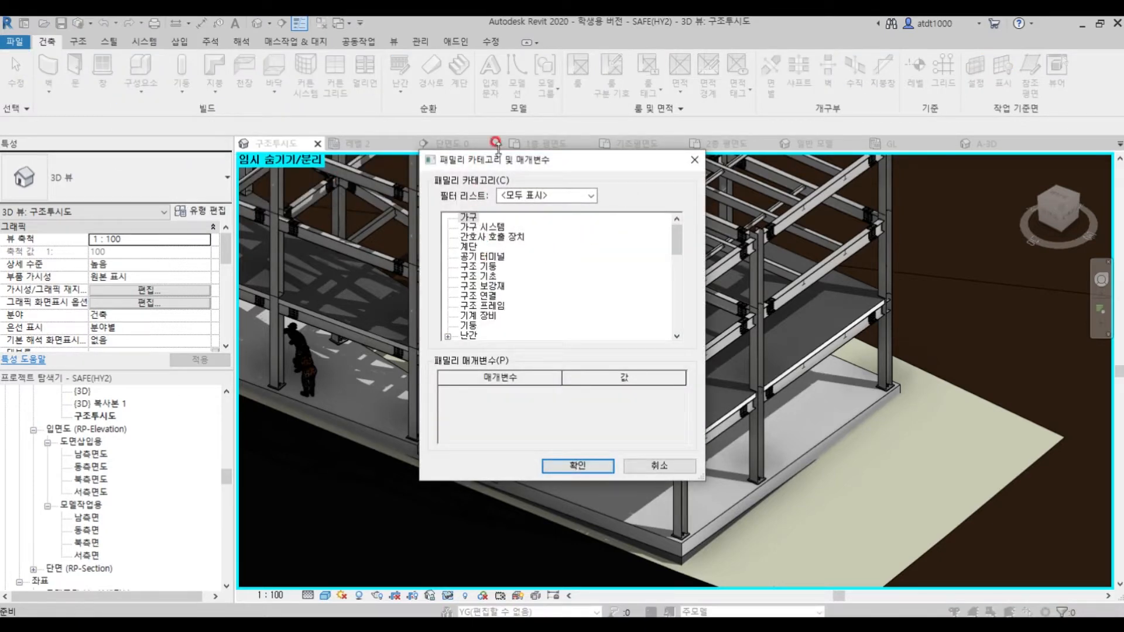
left_click(428, 315)
type("De")
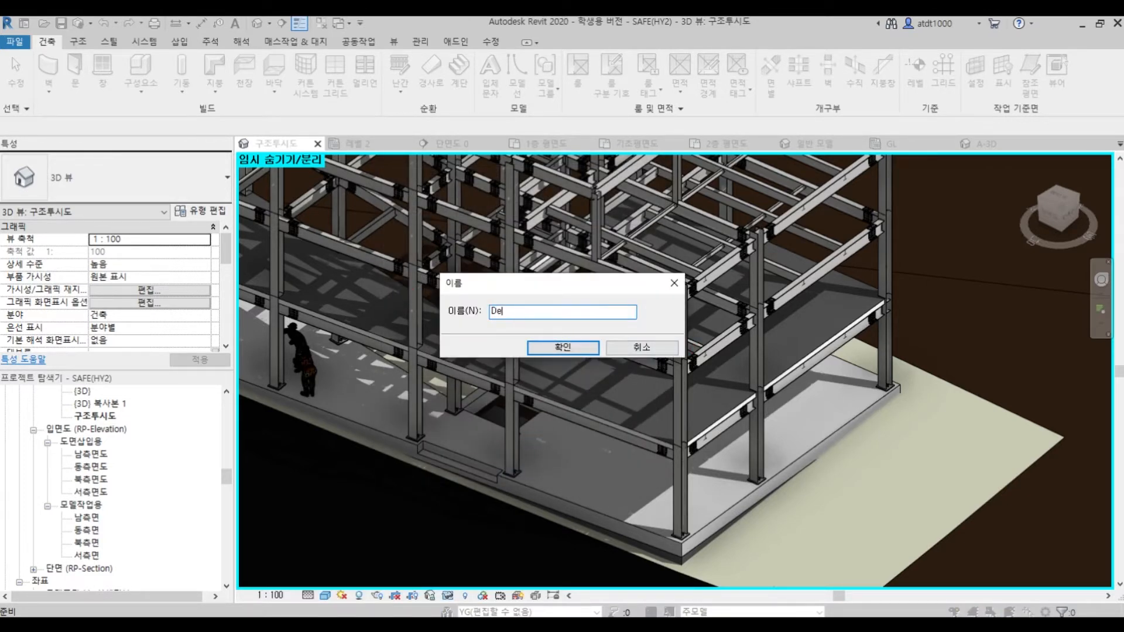
type("SteDeck")
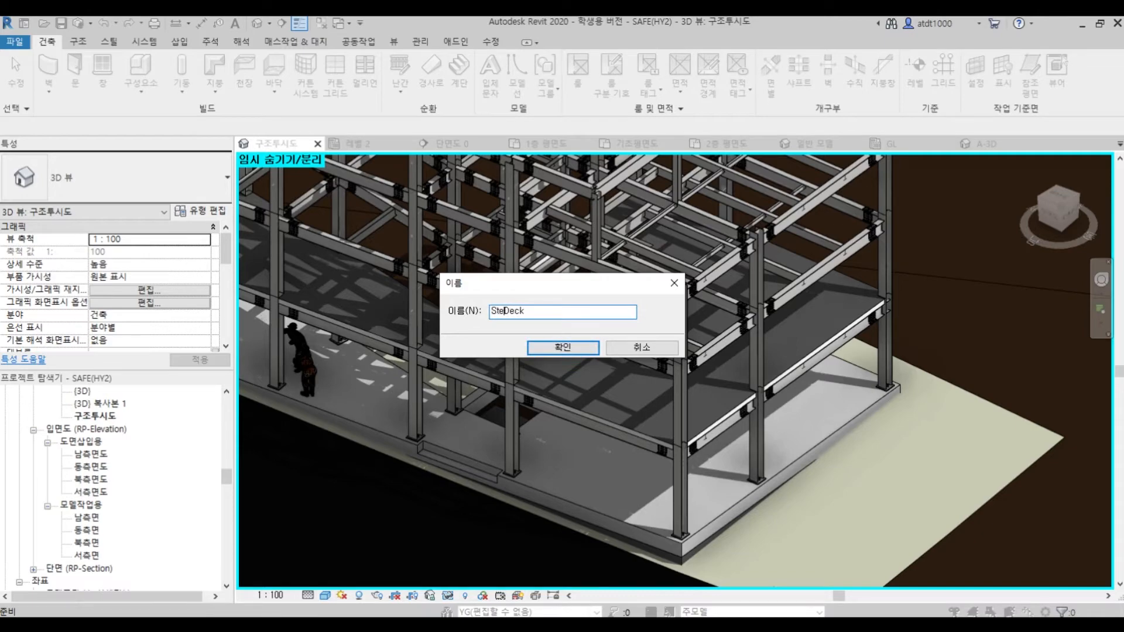
left_click(562, 348)
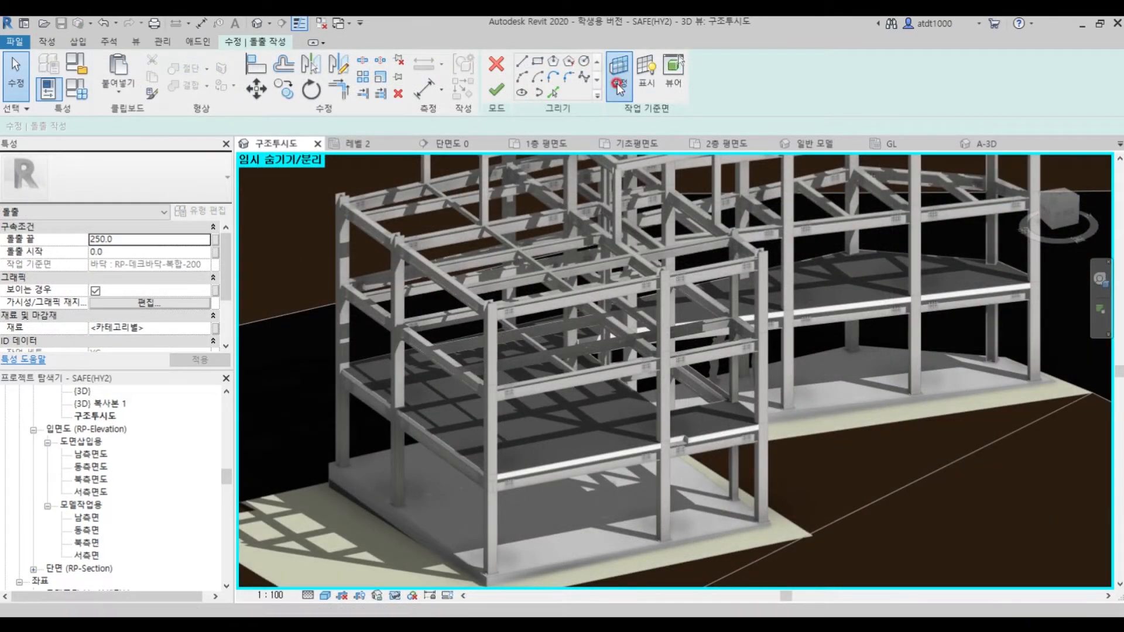
Set the extrusion's work plane by picking a plane in the model.
left_click(618, 77)
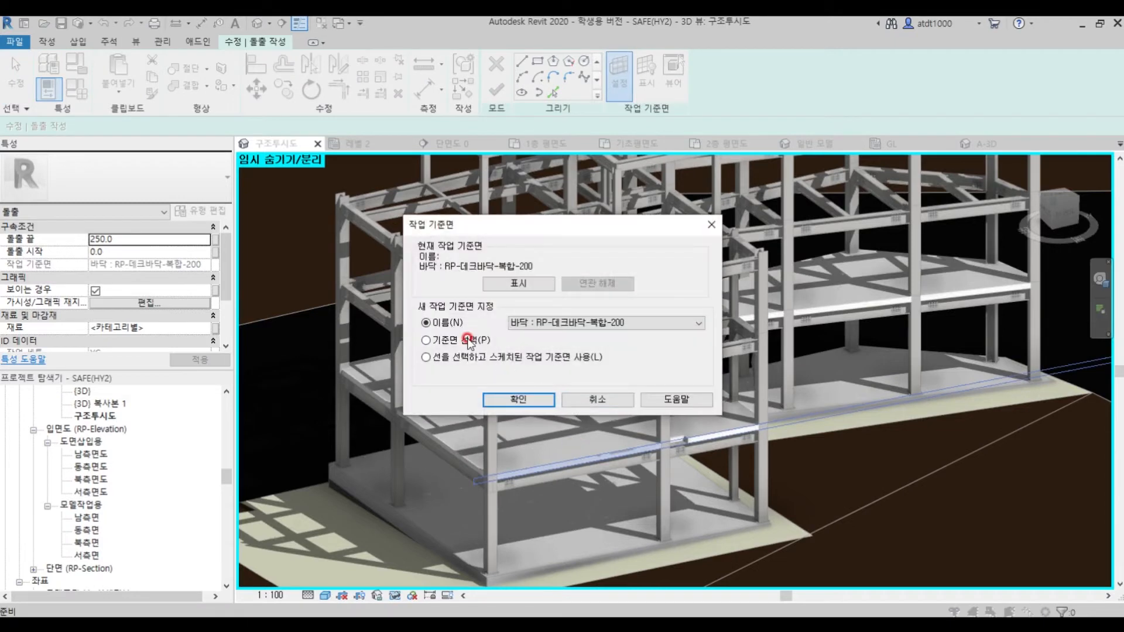
left_click(426, 340)
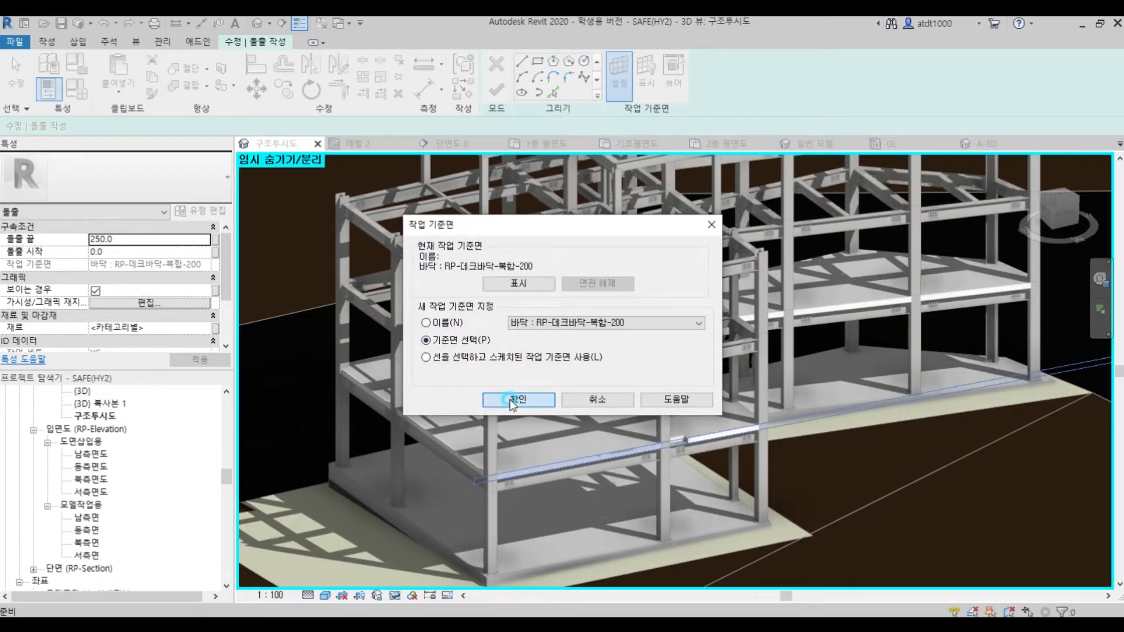
left_click(518, 399)
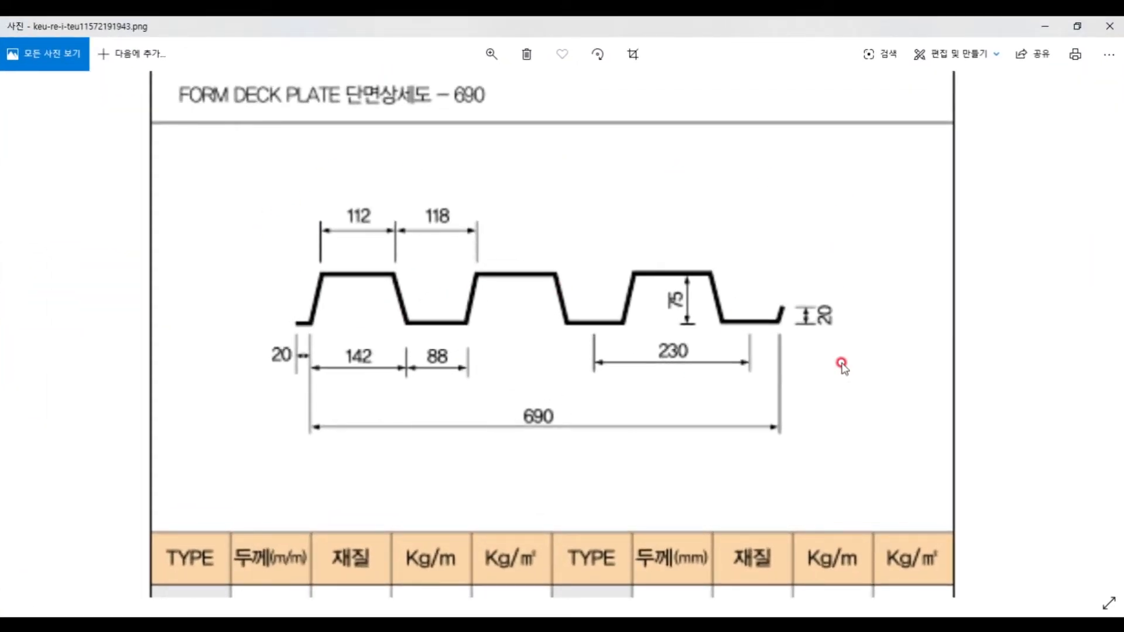
mouse_move(286, 130)
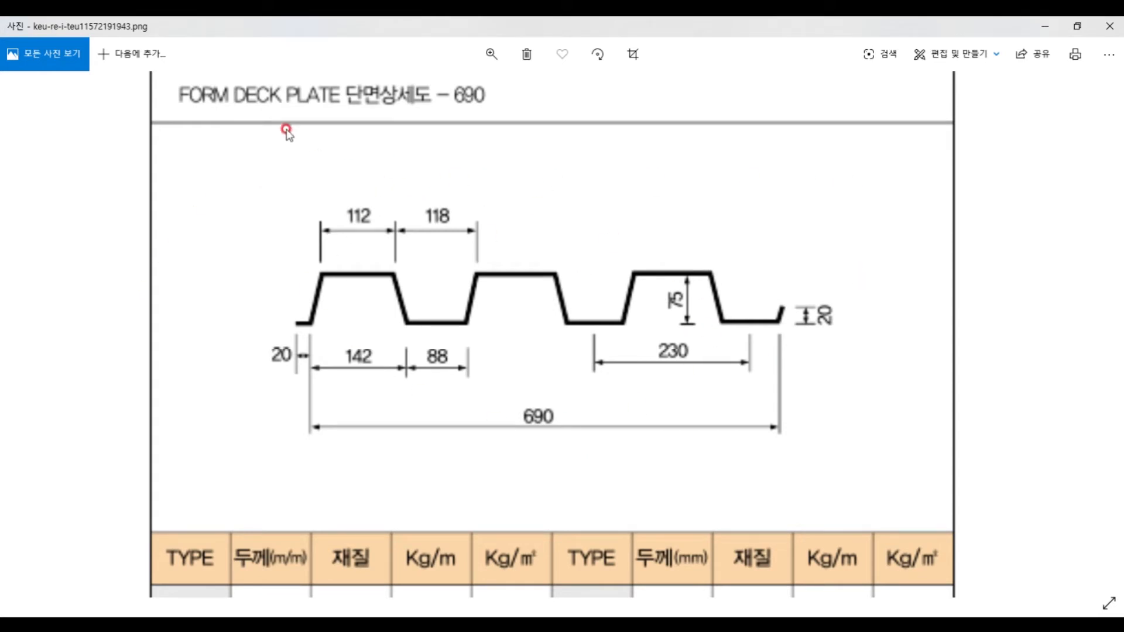
mouse_move(349, 315)
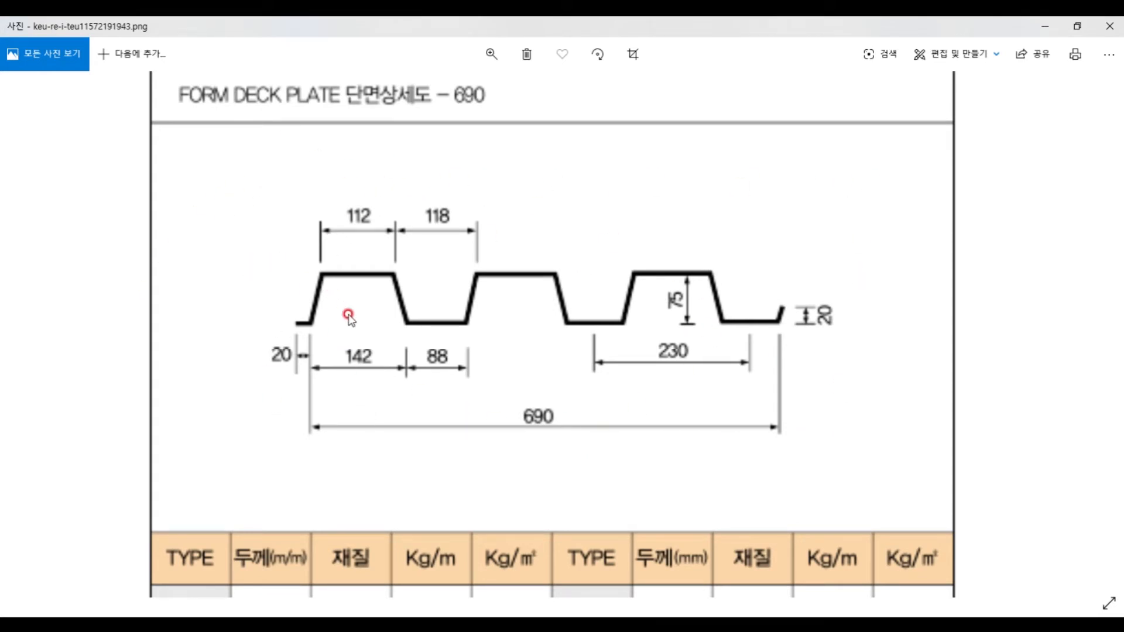
mouse_move(277, 190)
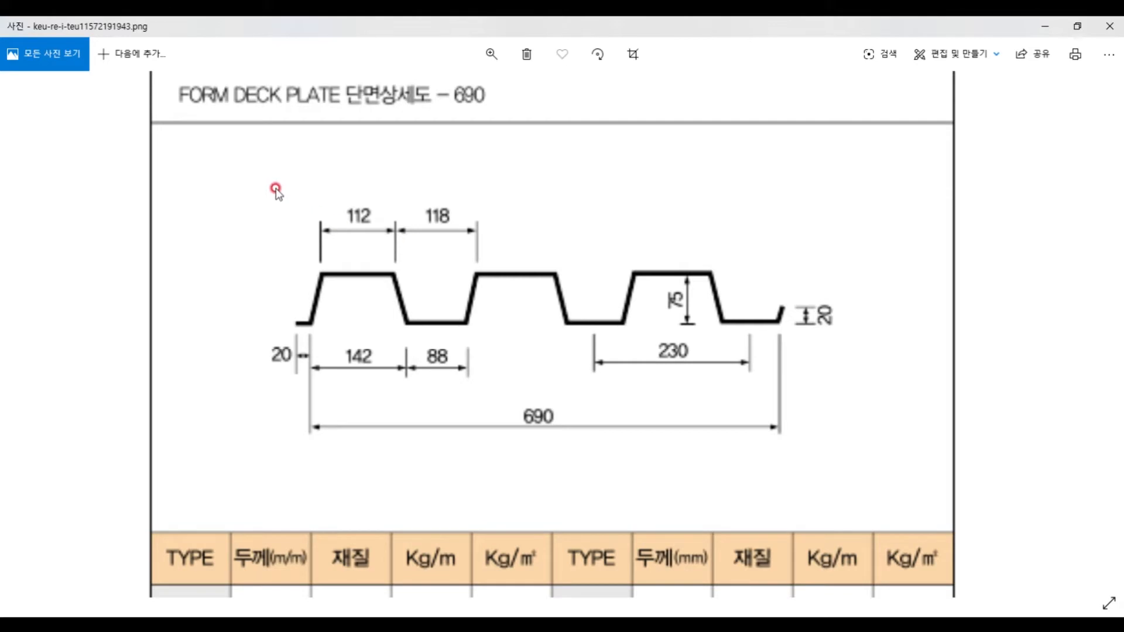
mouse_move(773, 439)
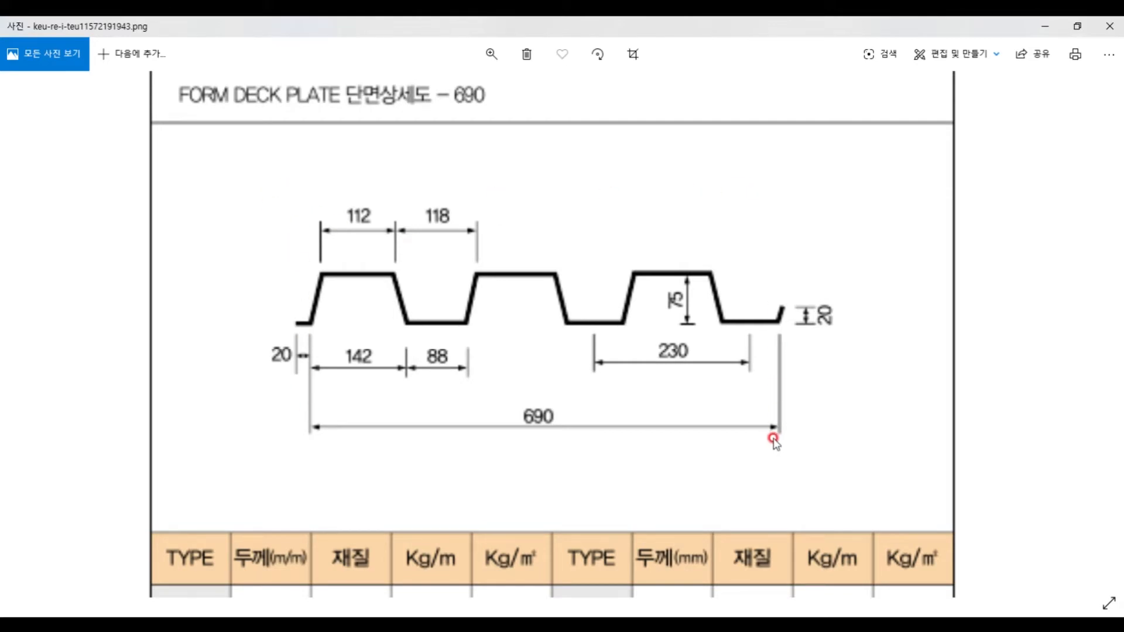
mouse_move(866, 199)
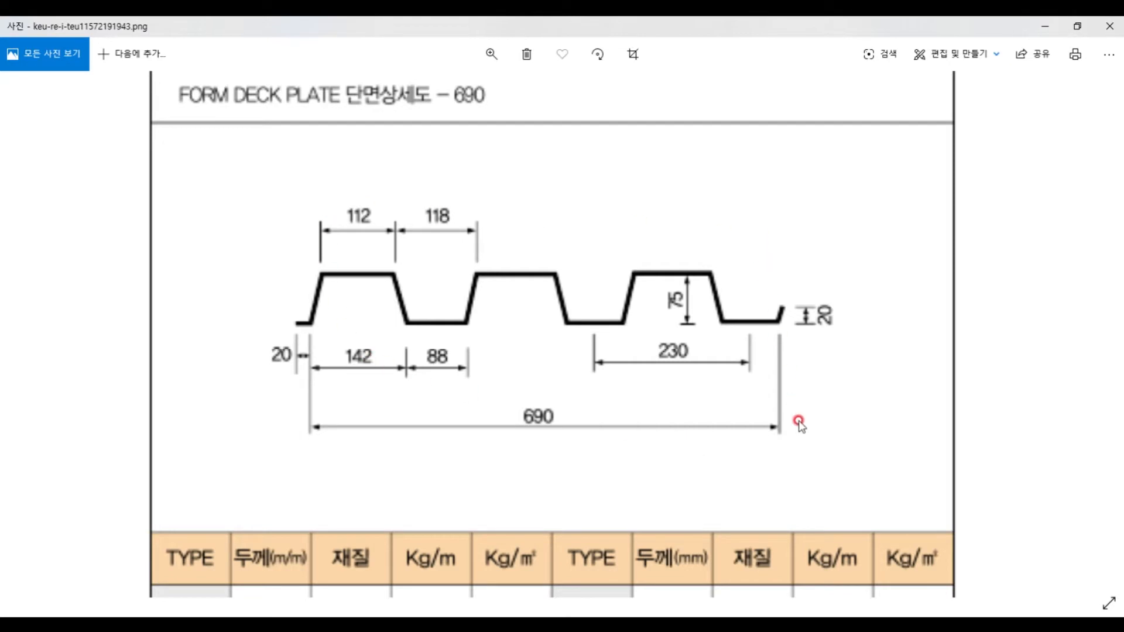
mouse_move(768, 460)
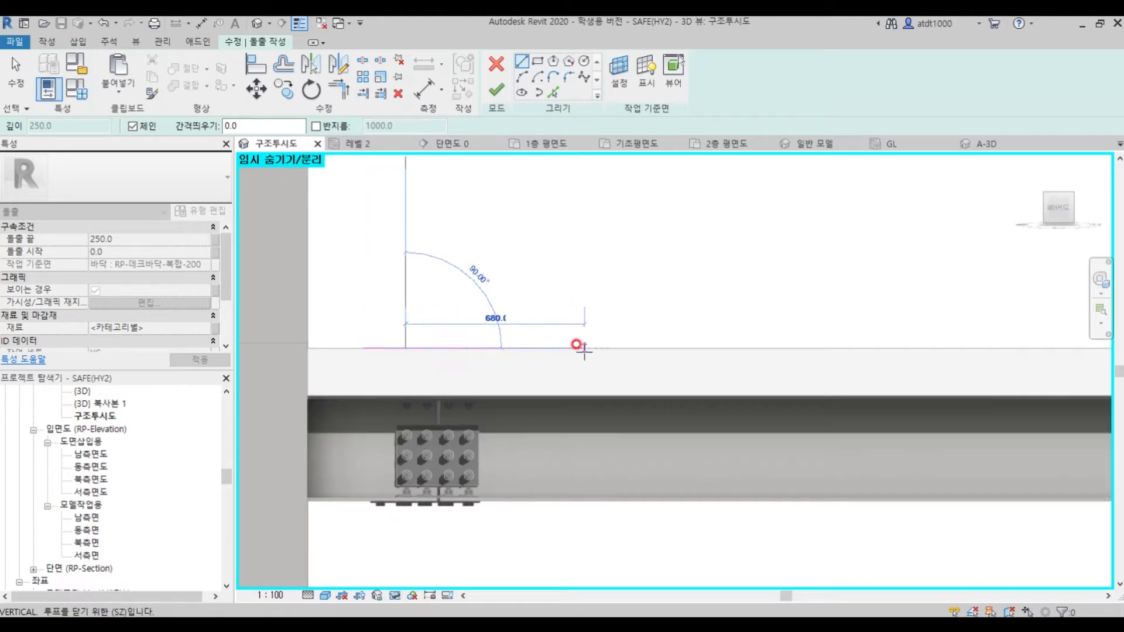
Draw the first trapezoidal rib profile with typed lengths 88, 40 and angle 11.
type("88")
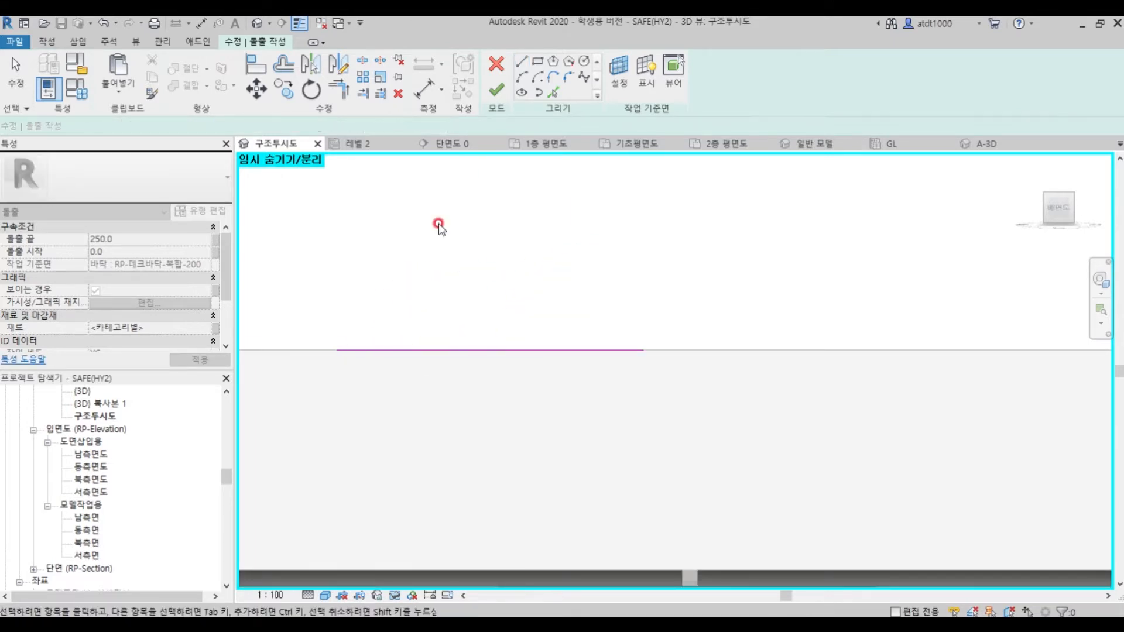
left_click(336, 275)
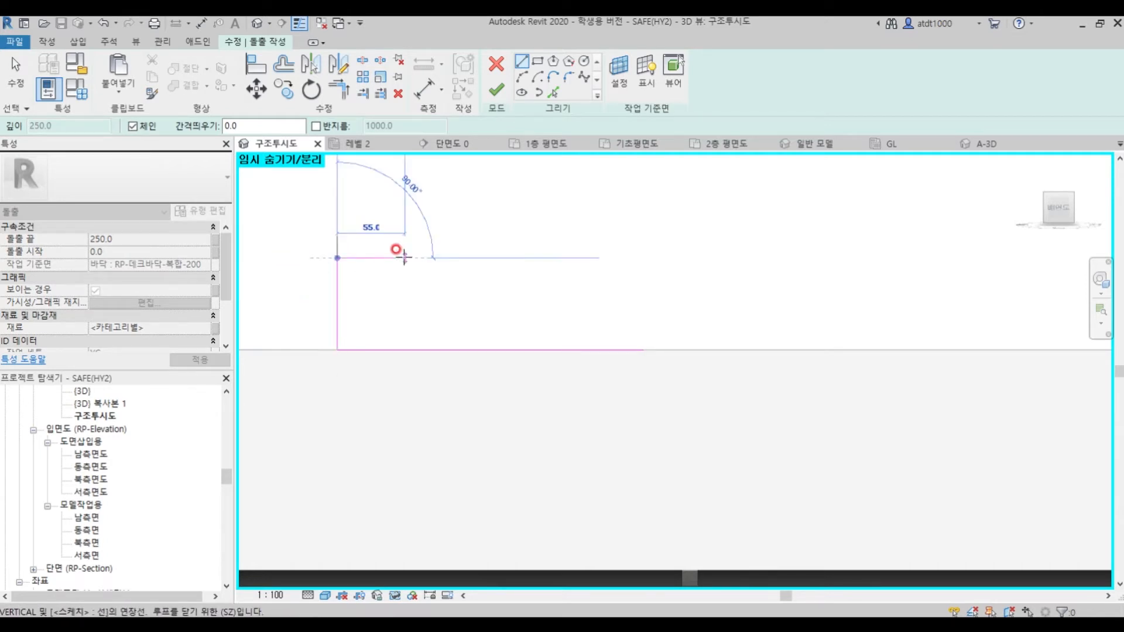
mouse_move(403, 260)
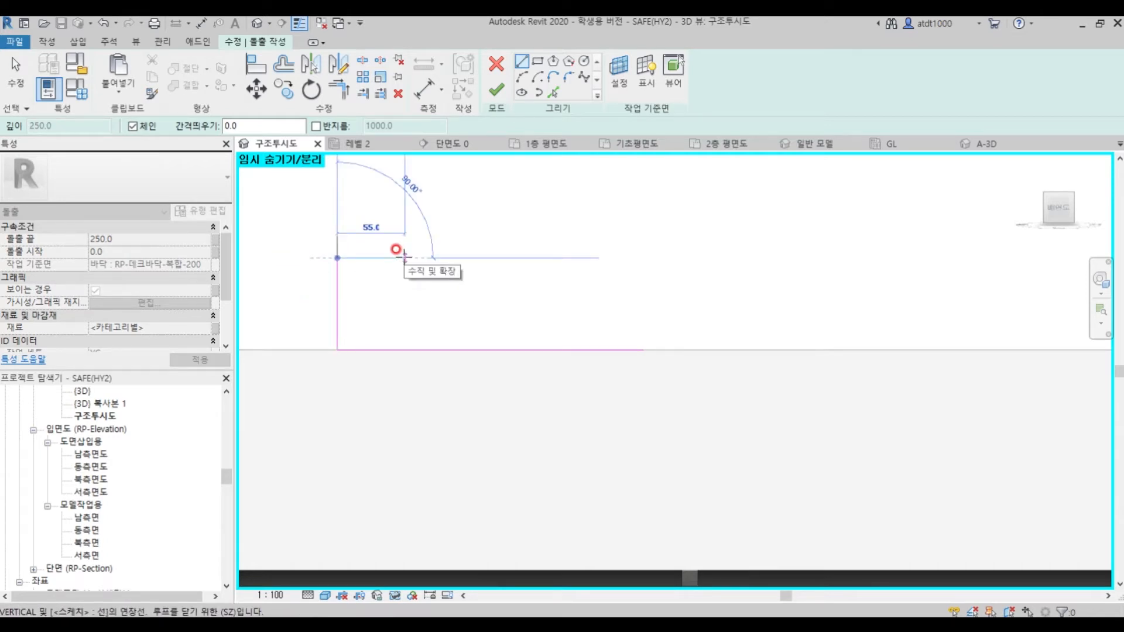
type("40")
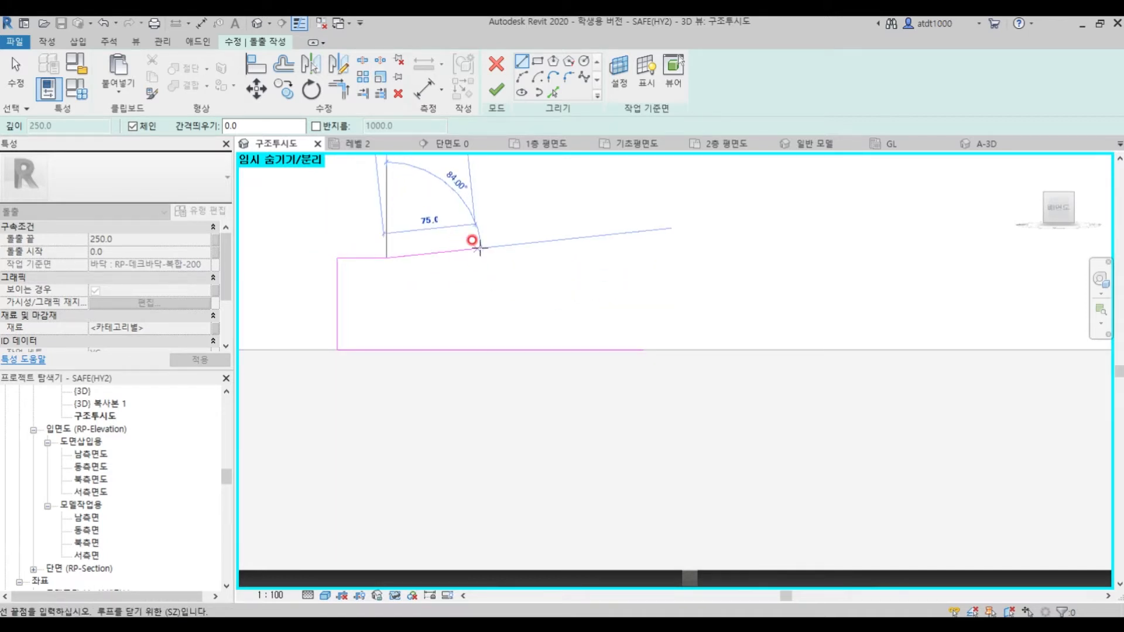
type("11")
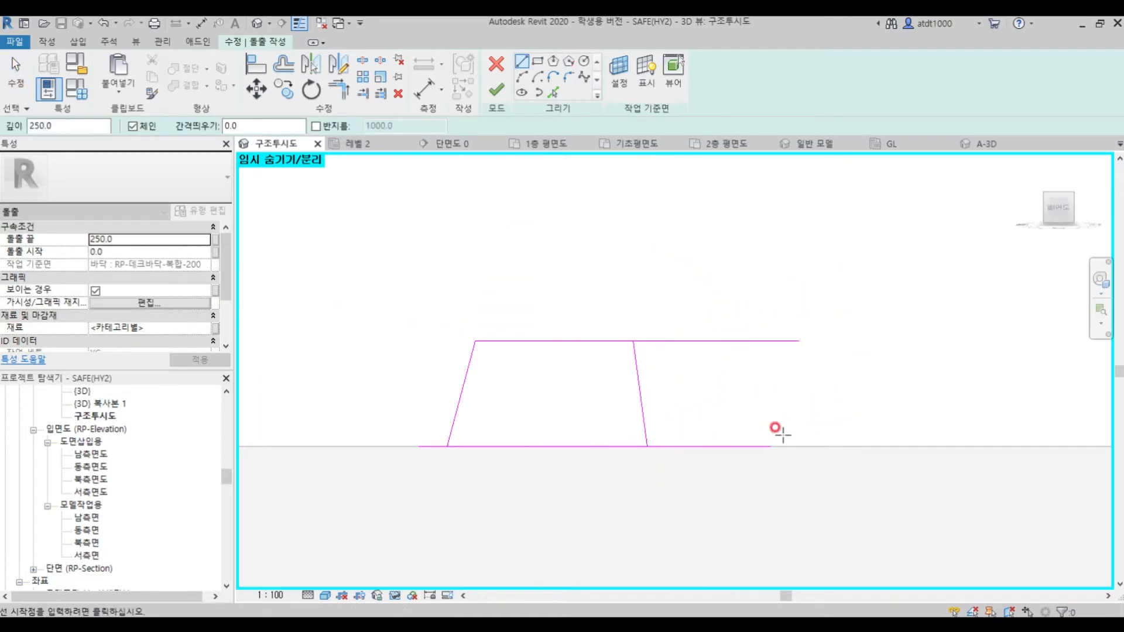
Restart the rib profile with a new line from a fresh start point.
left_click(648, 455)
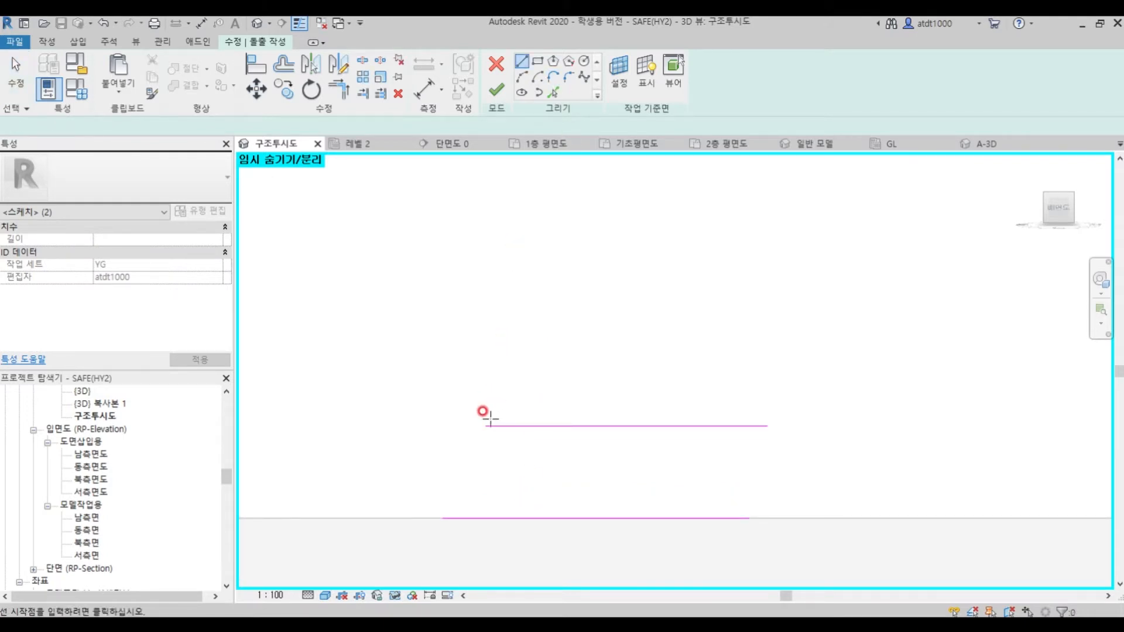
left_click(483, 412)
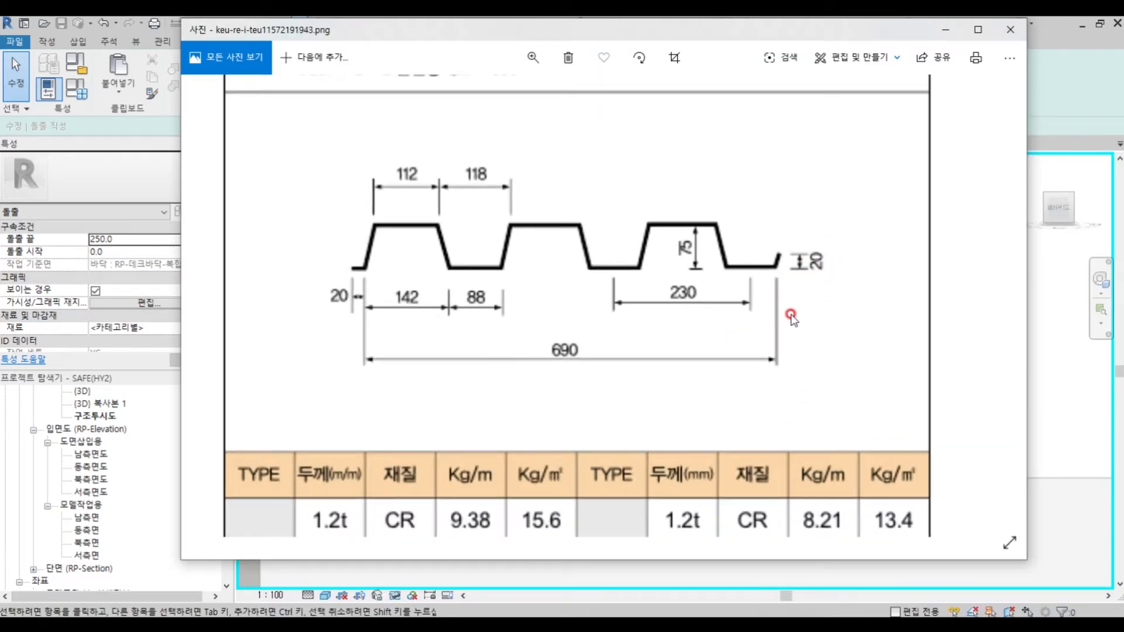
mouse_move(650, 309)
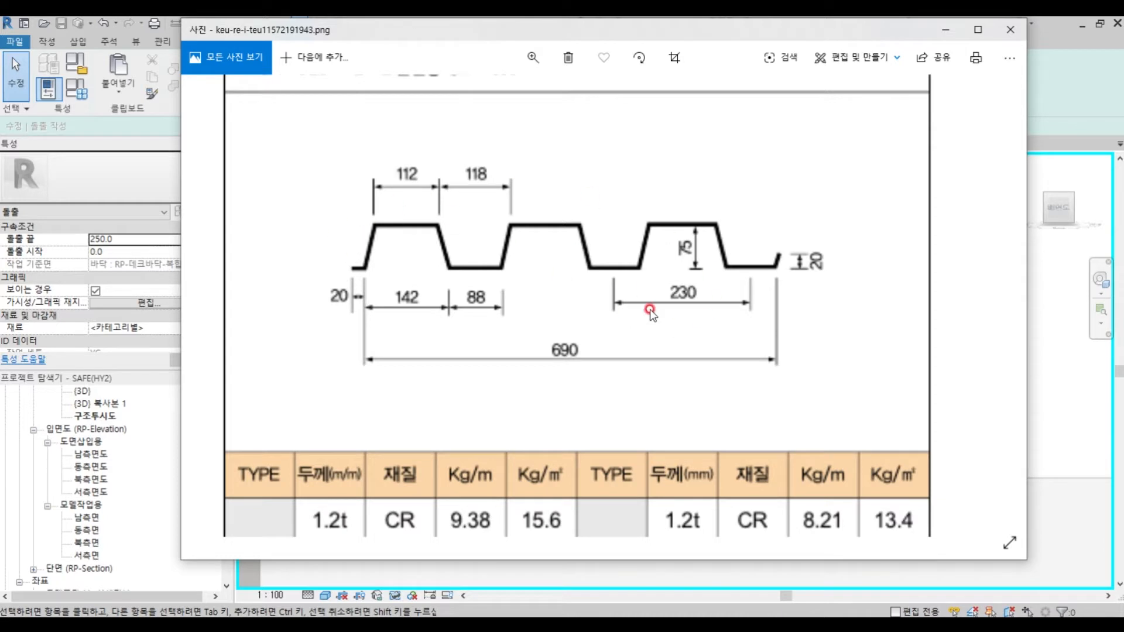
Switch to the deck plate reference image in Photos to read the rib dimensions.
left_click(1010, 30)
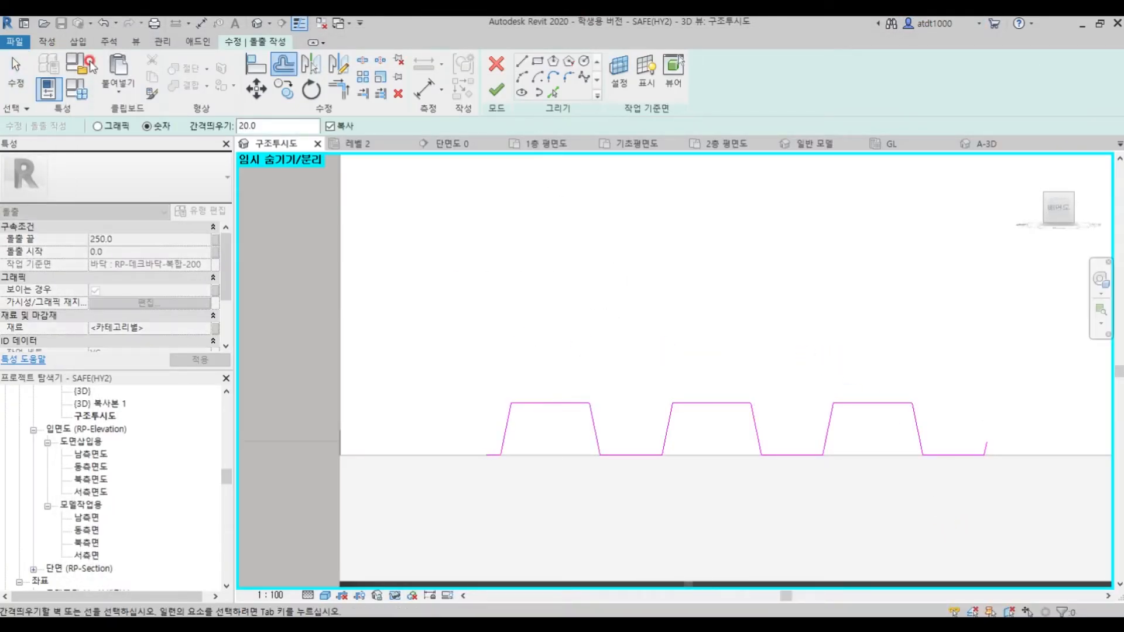
Offset the three-rib profile by 16 to give it thickness and finish the sketch.
type("16")
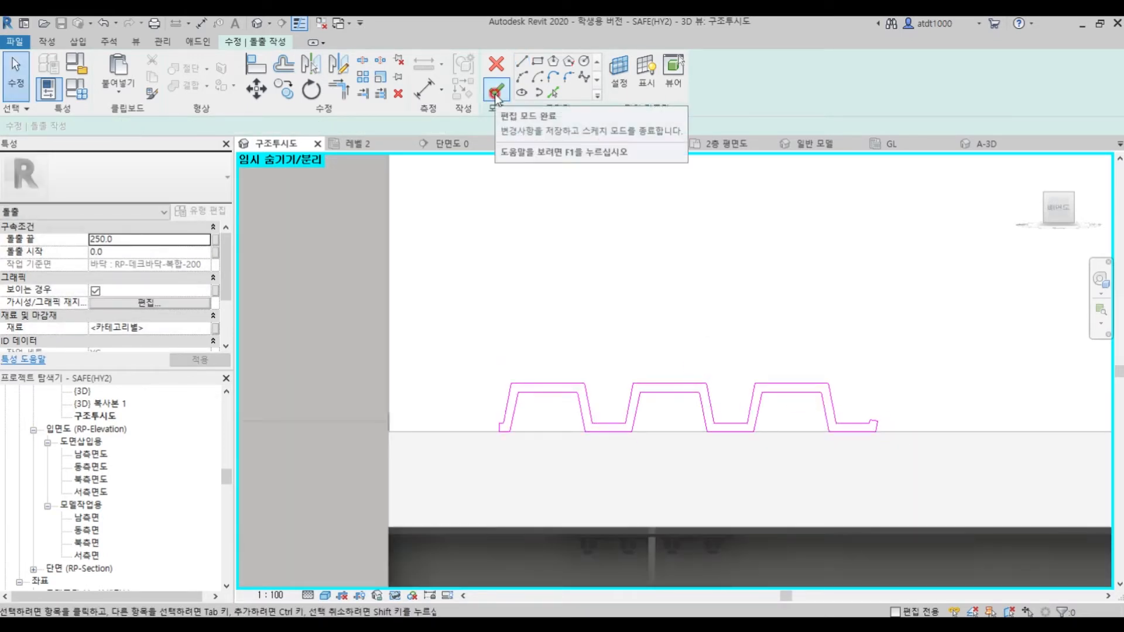
left_click(496, 90)
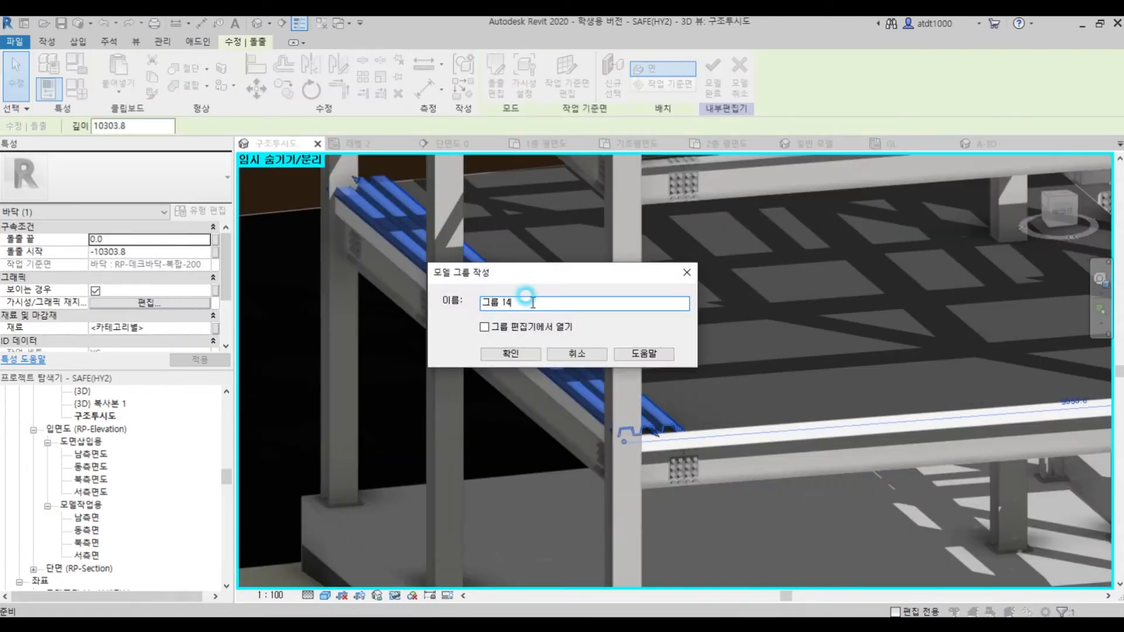
Confirm the model group and copy the deck extrusion across the floor bay.
left_click(509, 354)
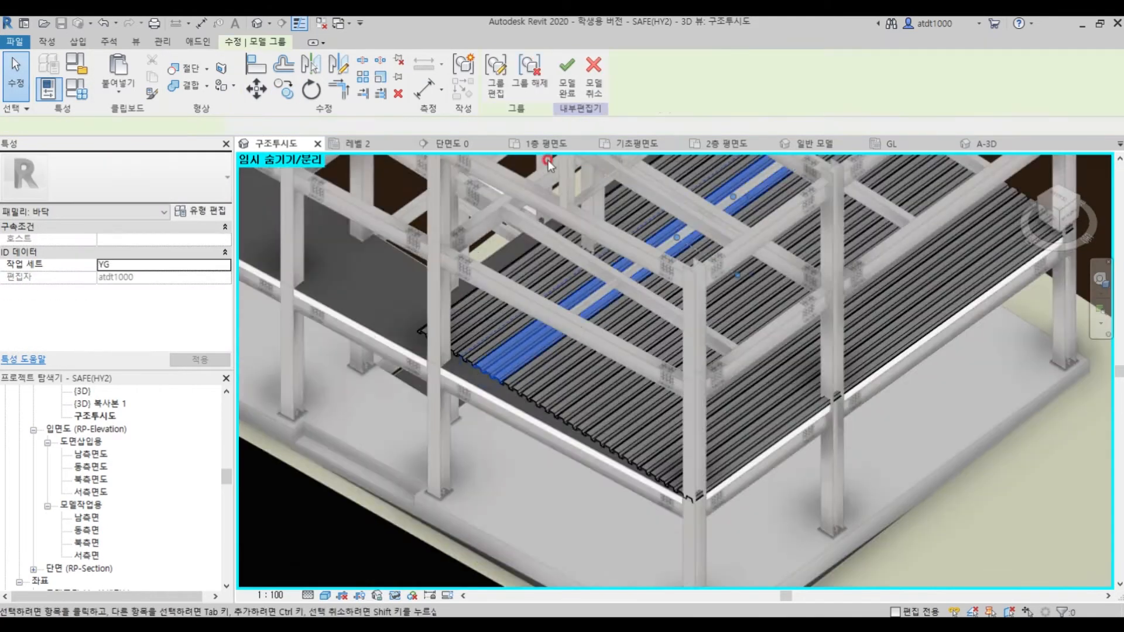
left_click(477, 308)
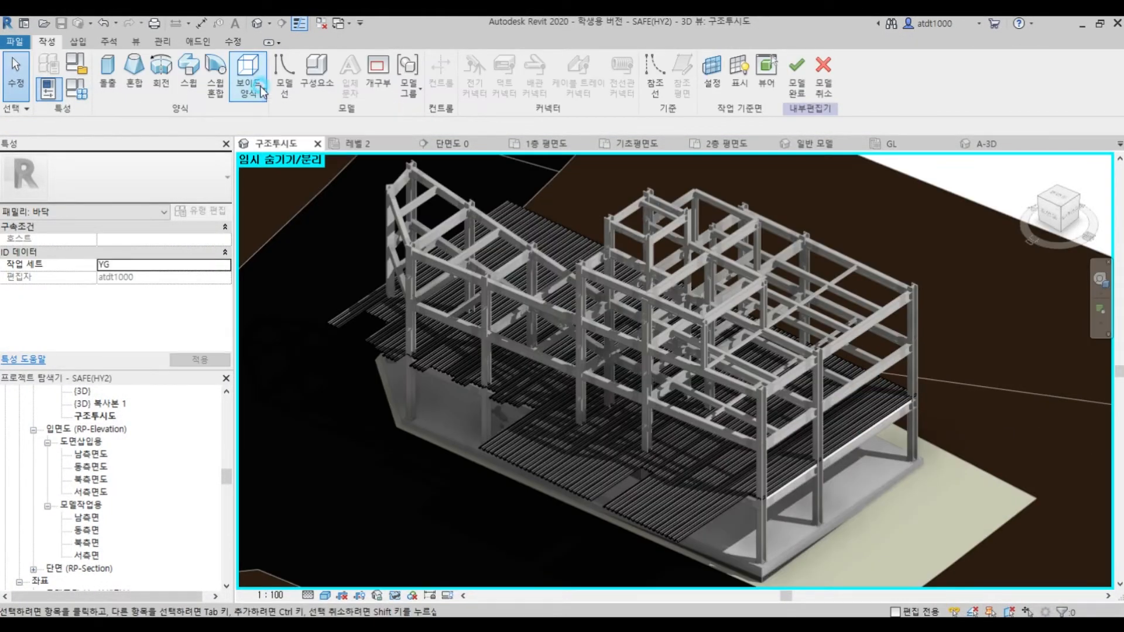
Cut the deck with a void extrusion sketched along the beams, offset 10000, and finish it.
left_click(248, 71)
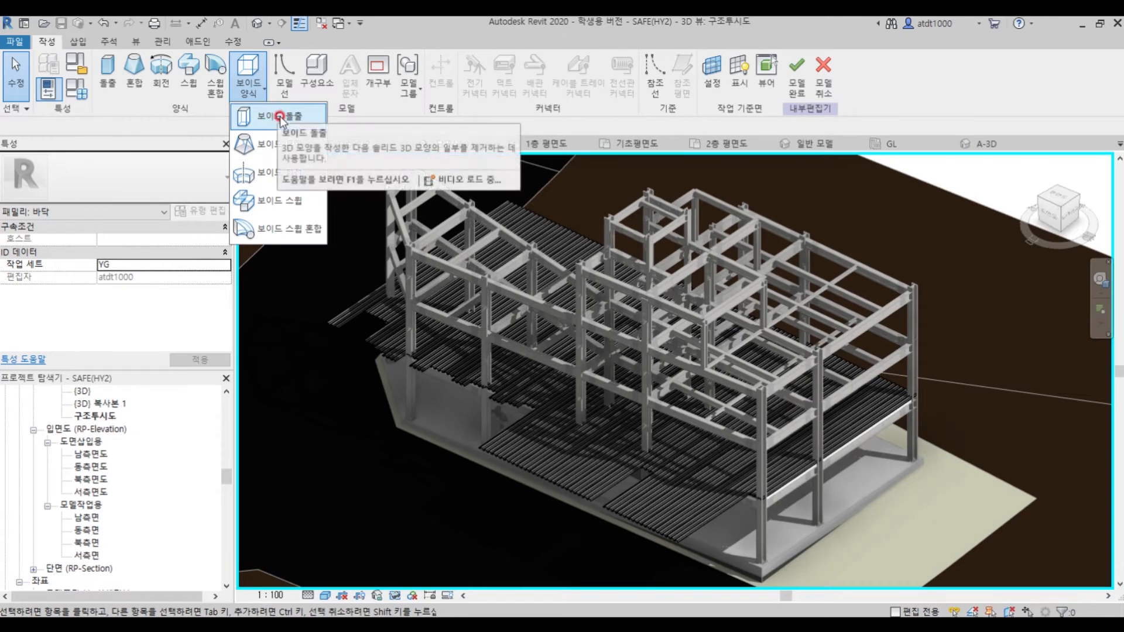
left_click(279, 115)
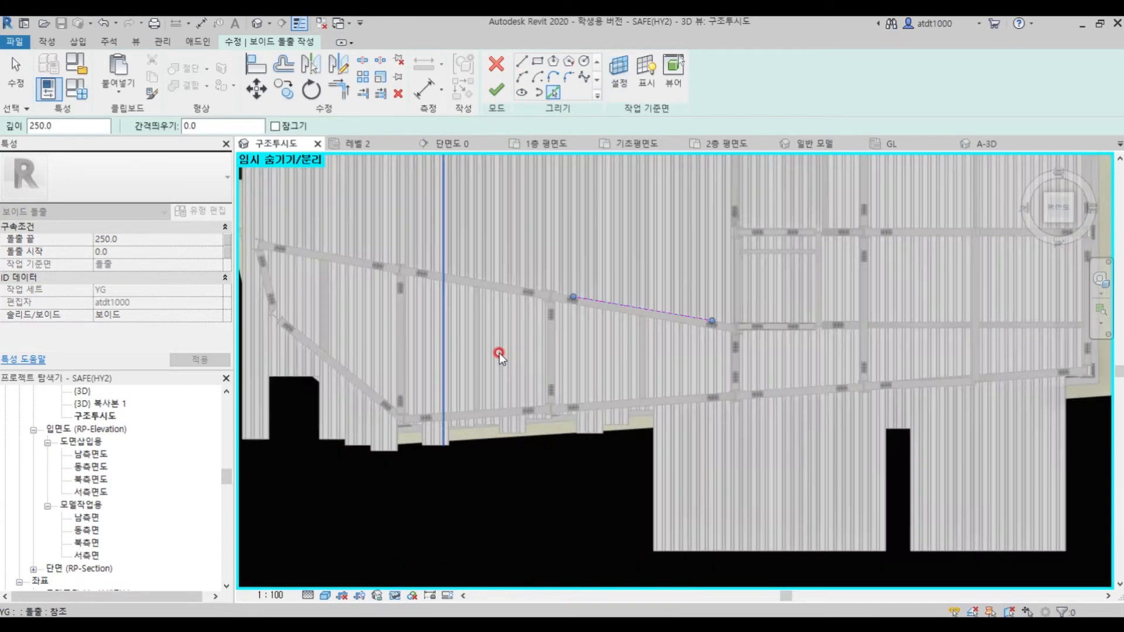
left_click_drag(500, 353, 634, 336)
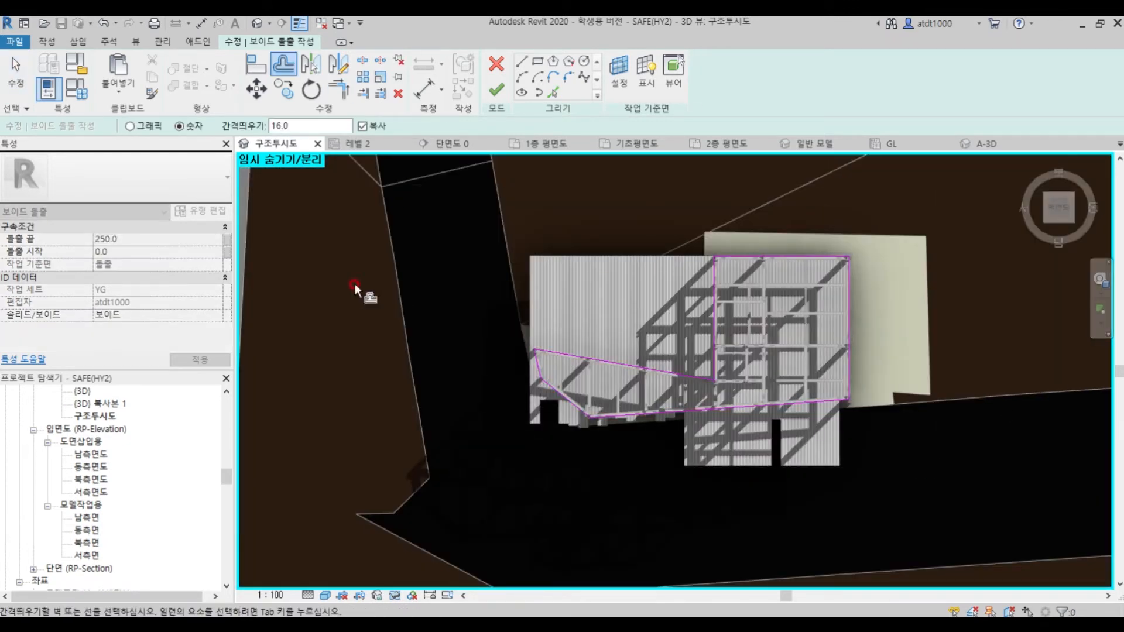
type("100000")
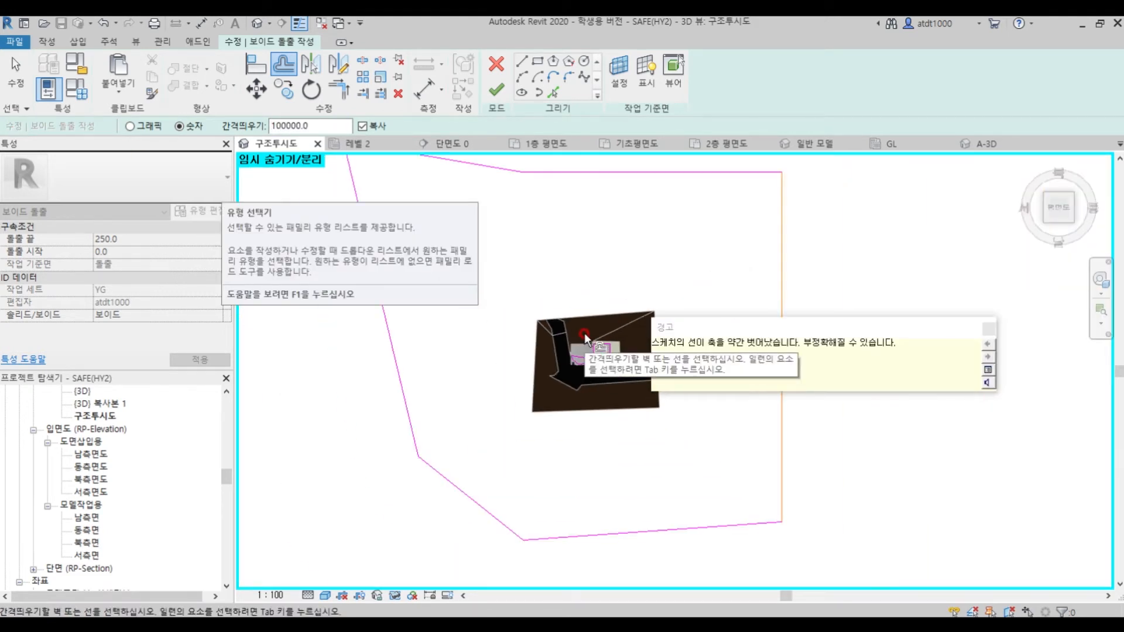
left_click(496, 90)
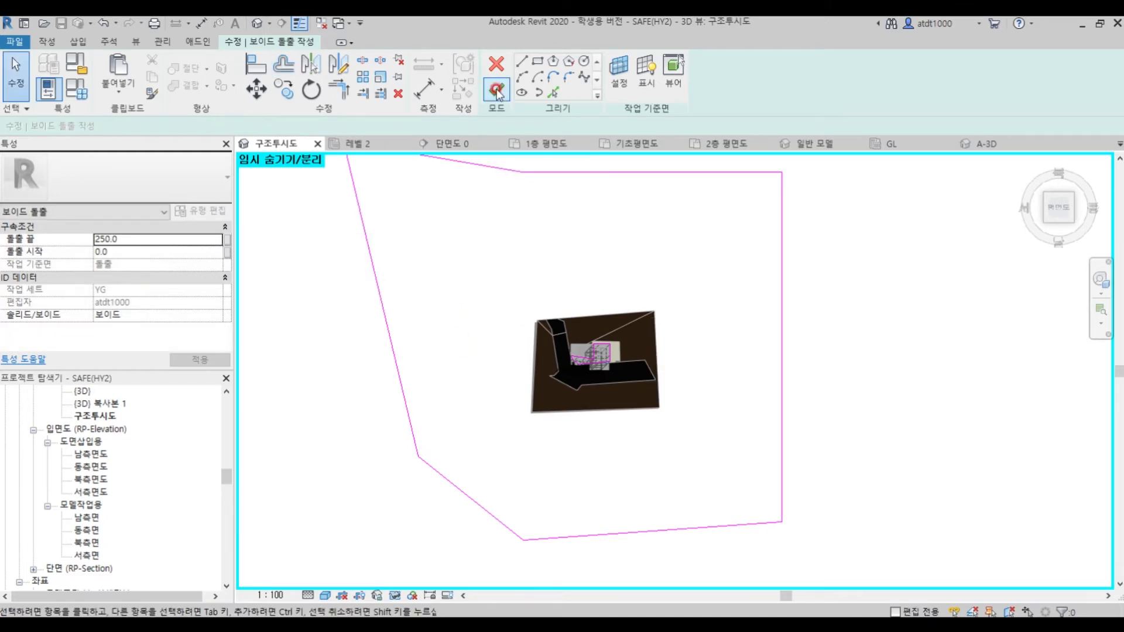
left_click(496, 89)
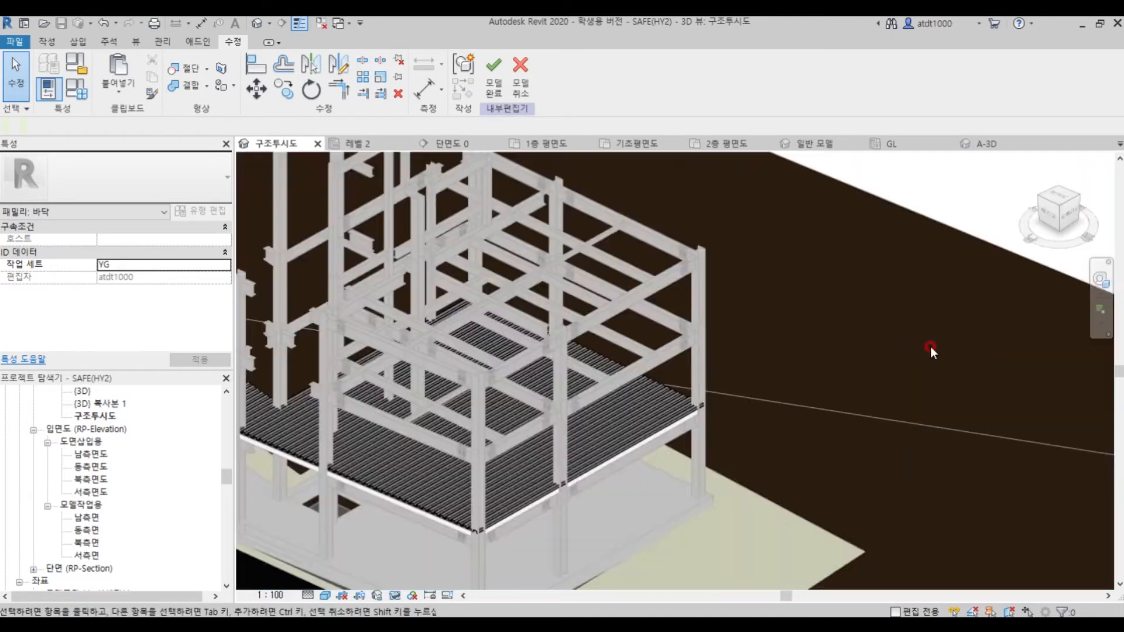
Start another void extrusion for the remaining deck cut.
left_click(247, 71)
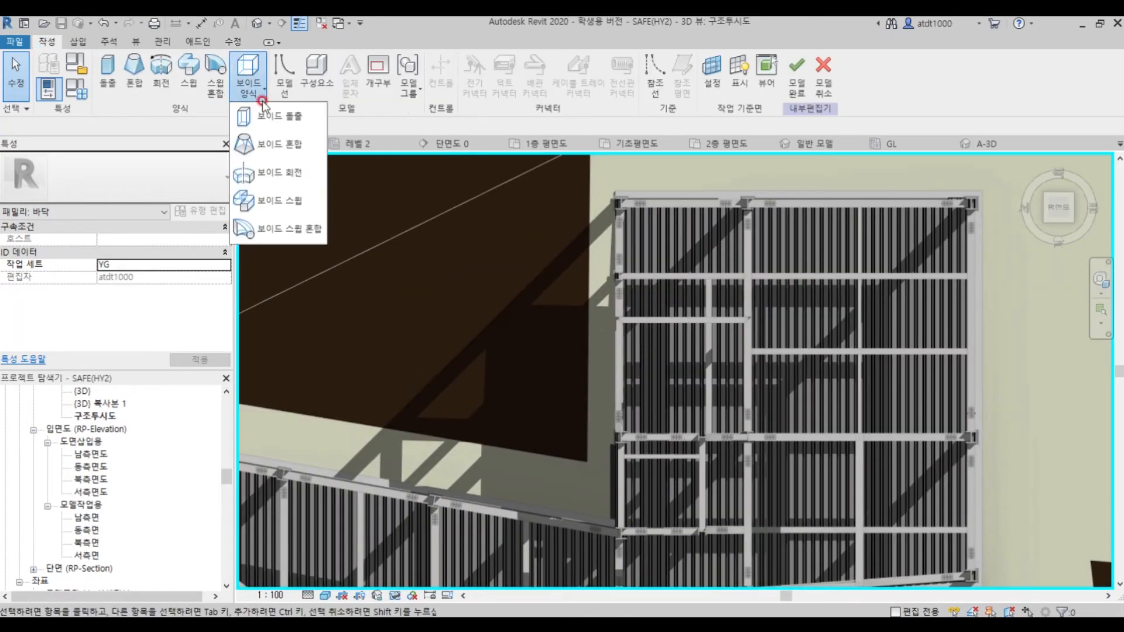
left_click(281, 116)
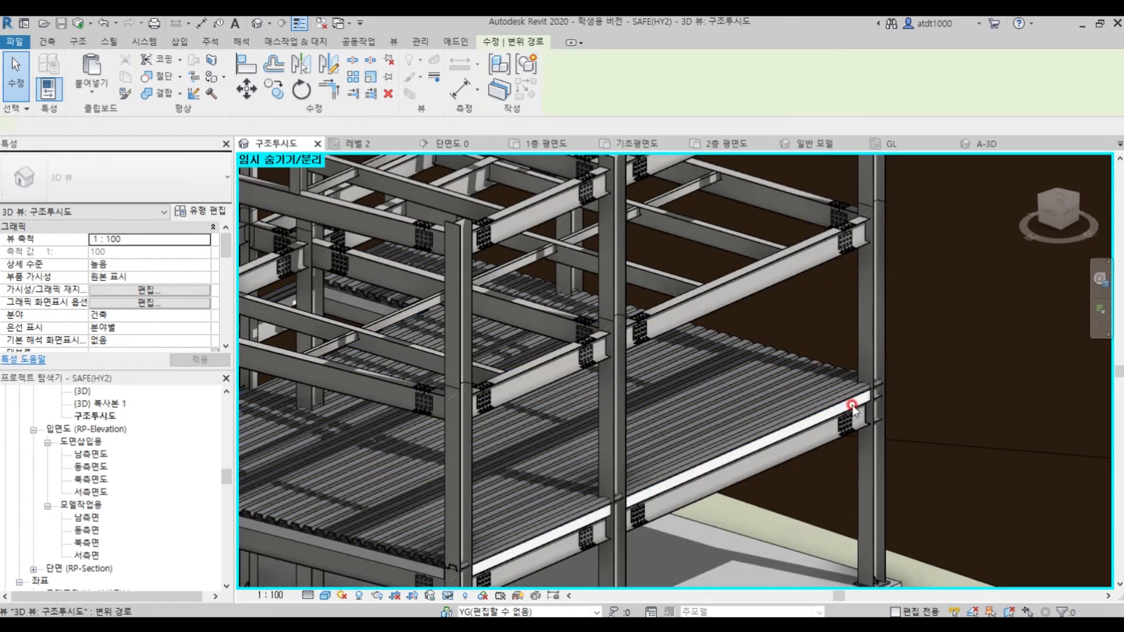
left_click(854, 405)
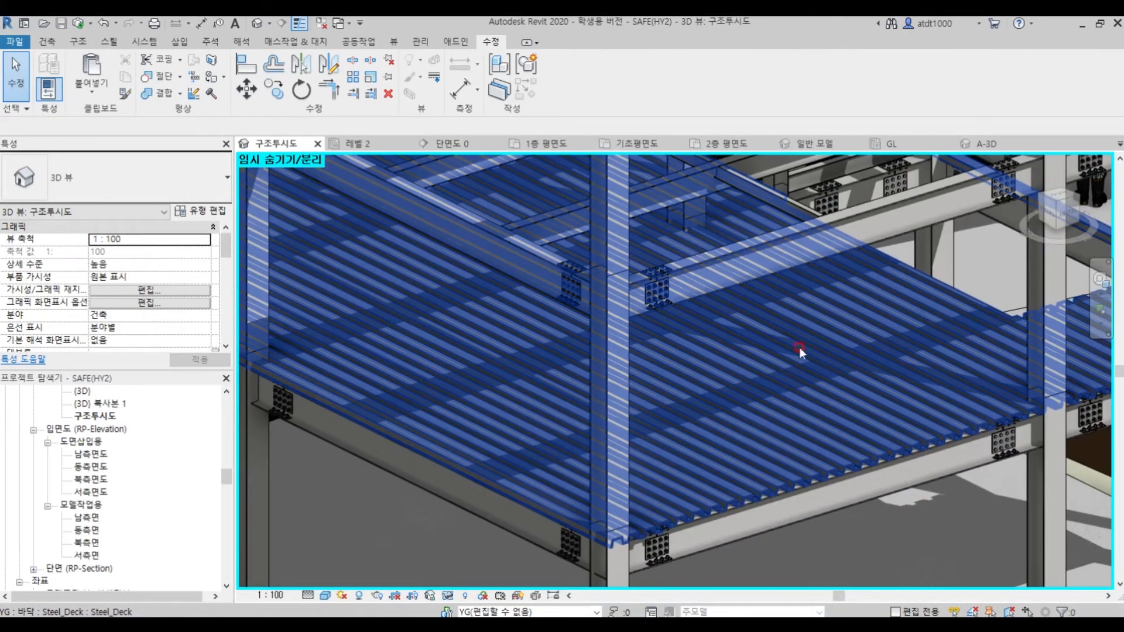
left_click_drag(801, 353, 850, 455)
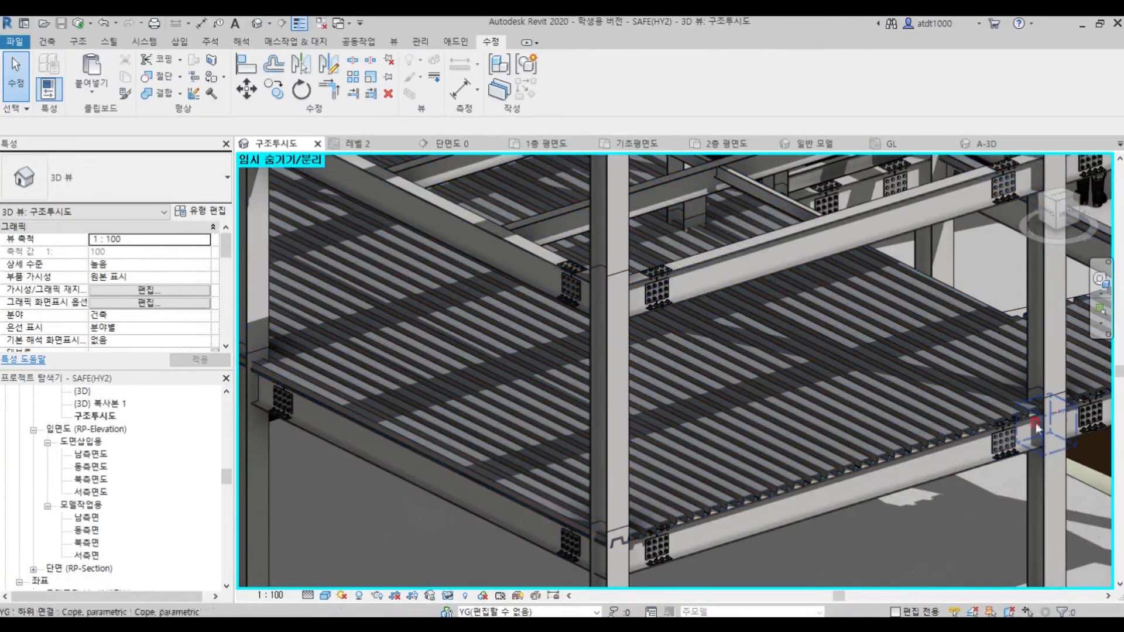
left_click(672, 515)
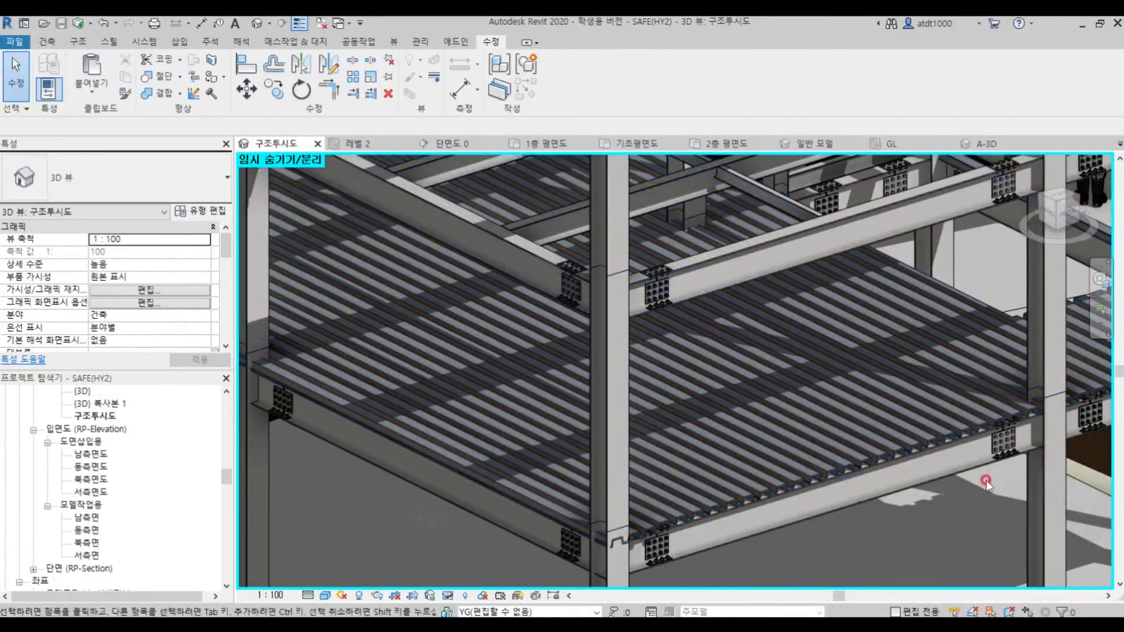
left_click(492, 479)
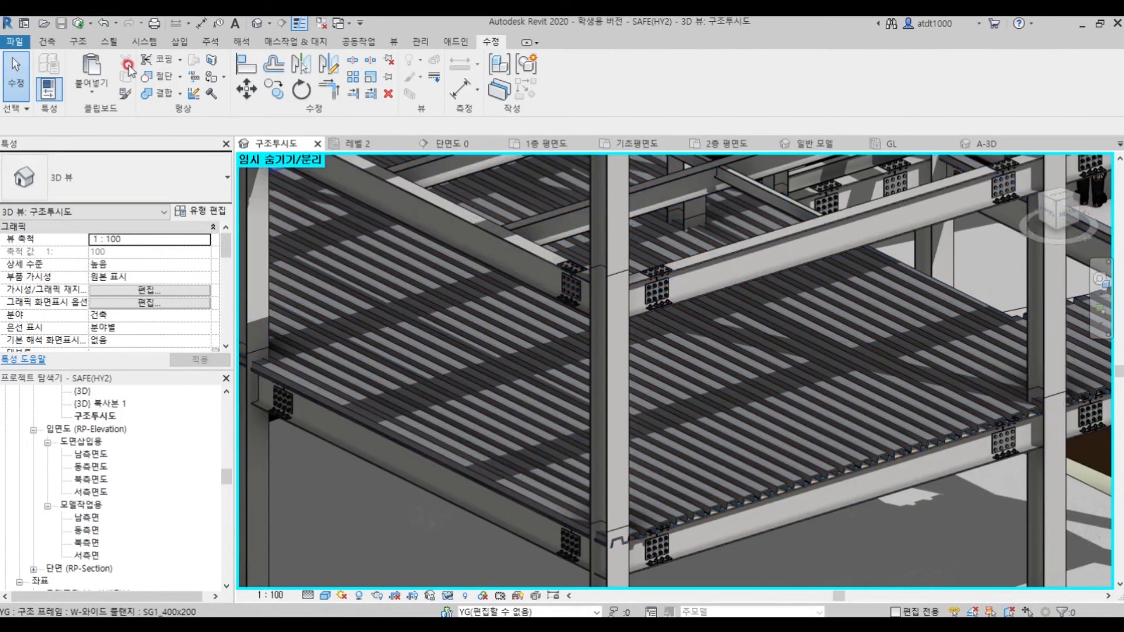
left_click(78, 41)
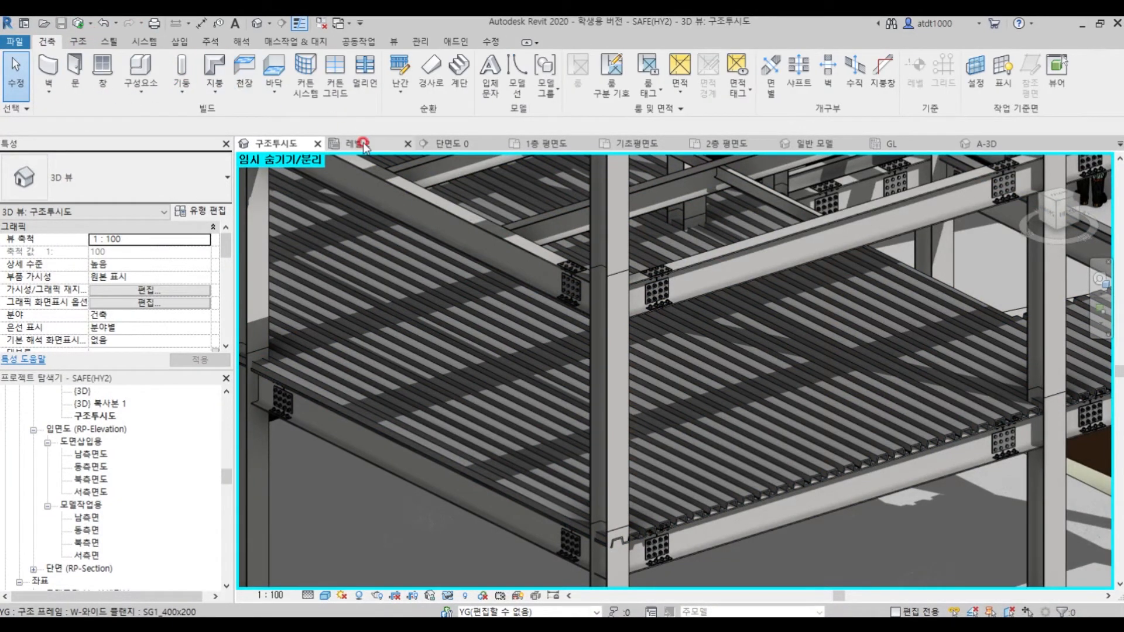
Create an in-place Structural Stiffeners component named Steel_P.
left_click(140, 72)
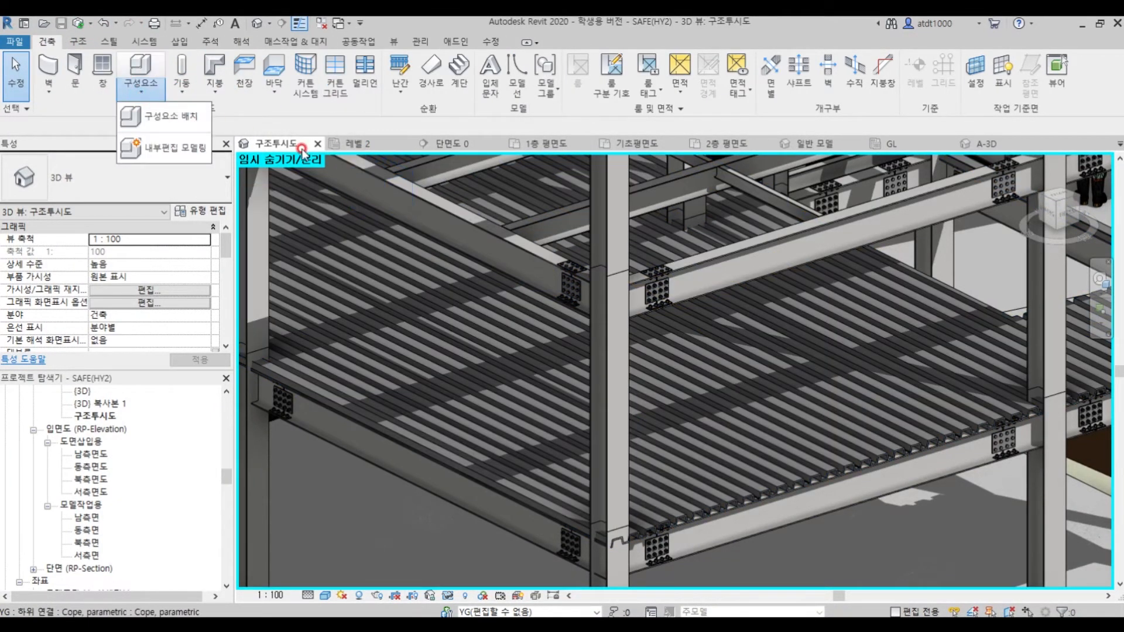
left_click(169, 116)
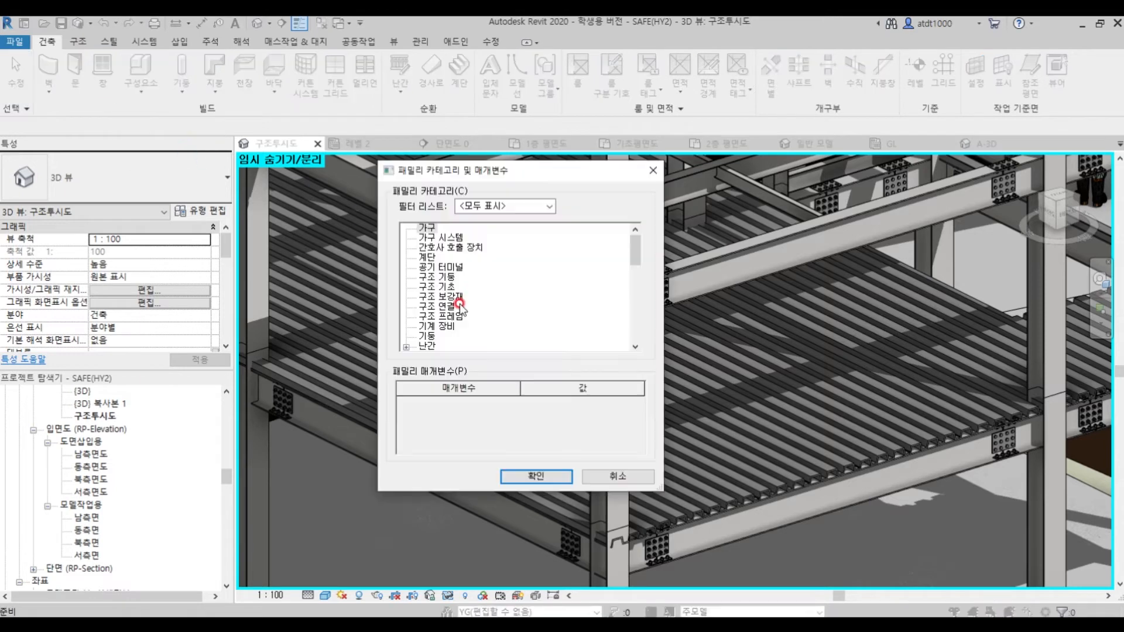
left_click(440, 297)
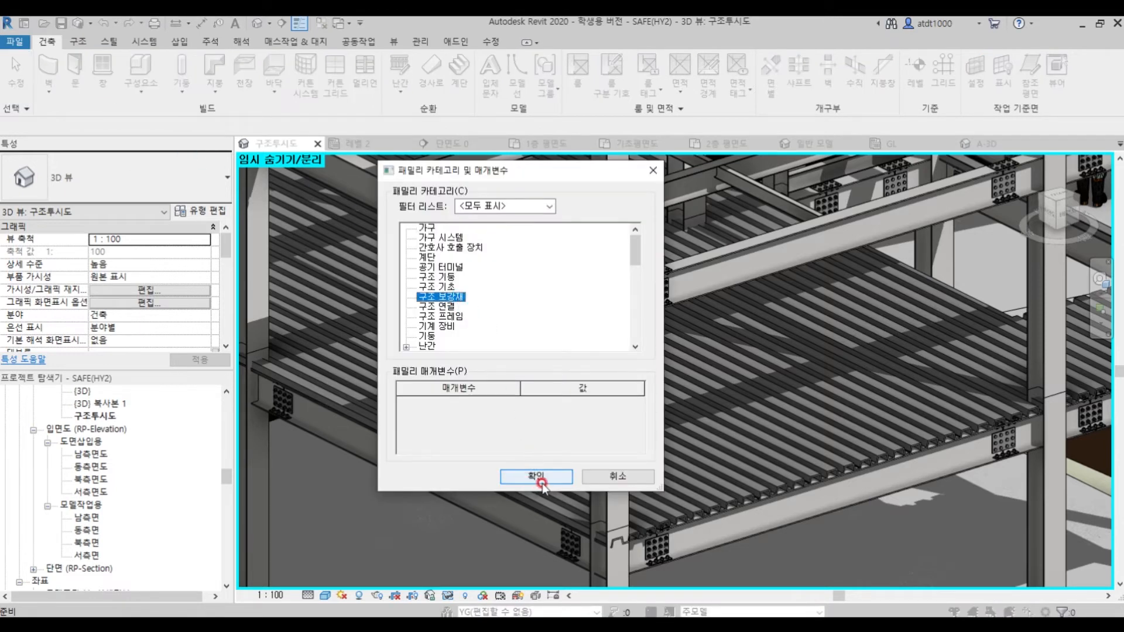
left_click(535, 476)
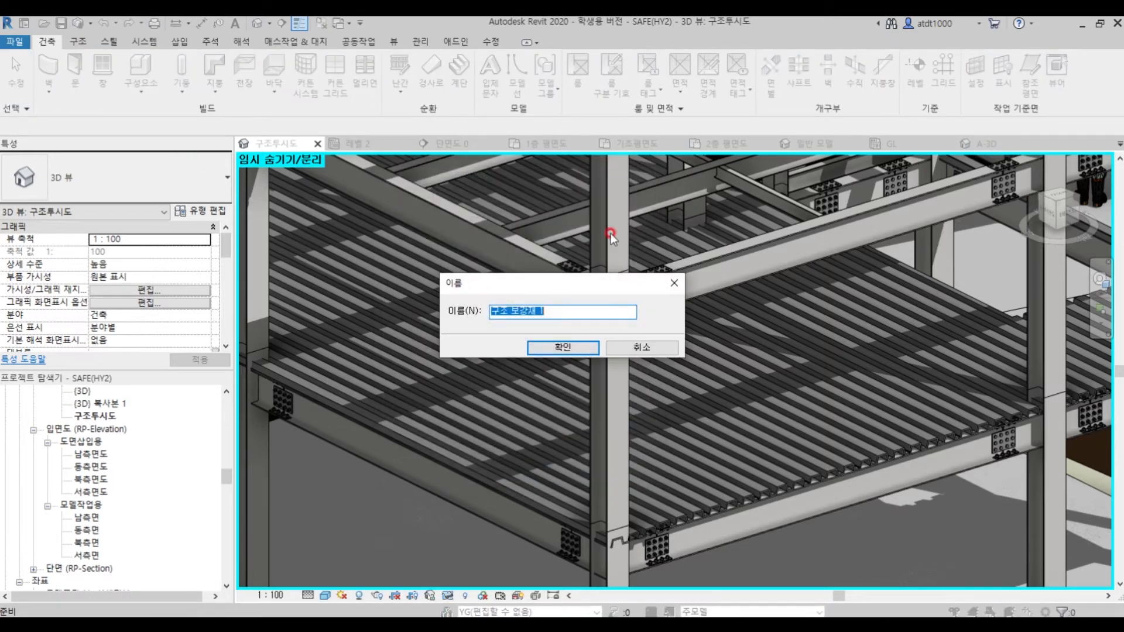
type("S")
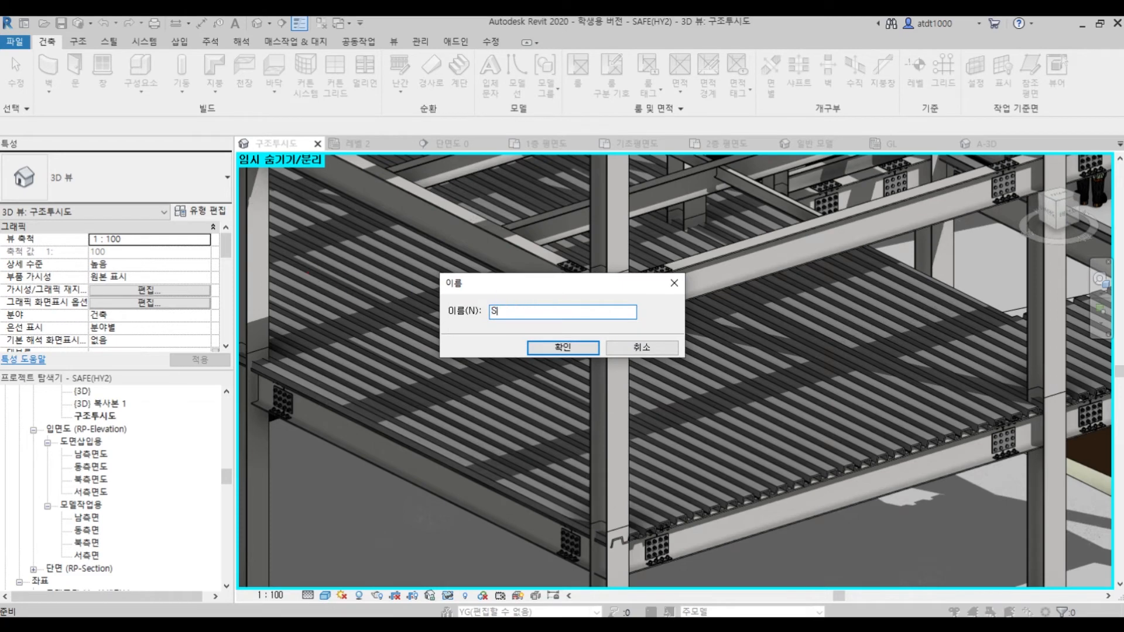
type("teel_P")
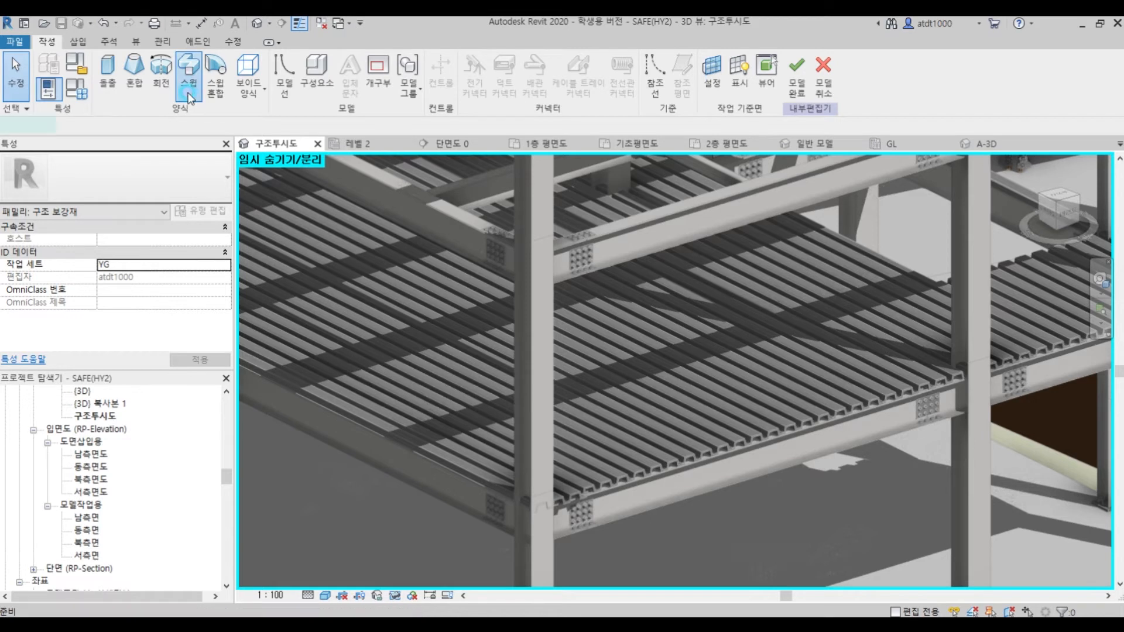
Start a sweep and pick the steel beam's top edge as its path.
left_click(188, 72)
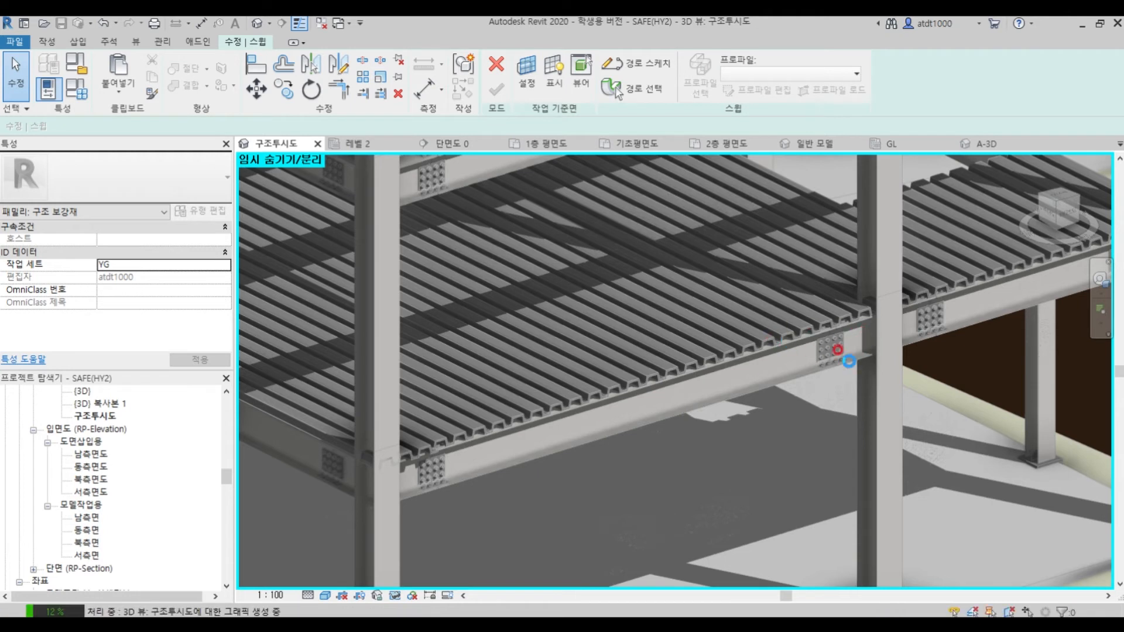
mouse_move(922, 425)
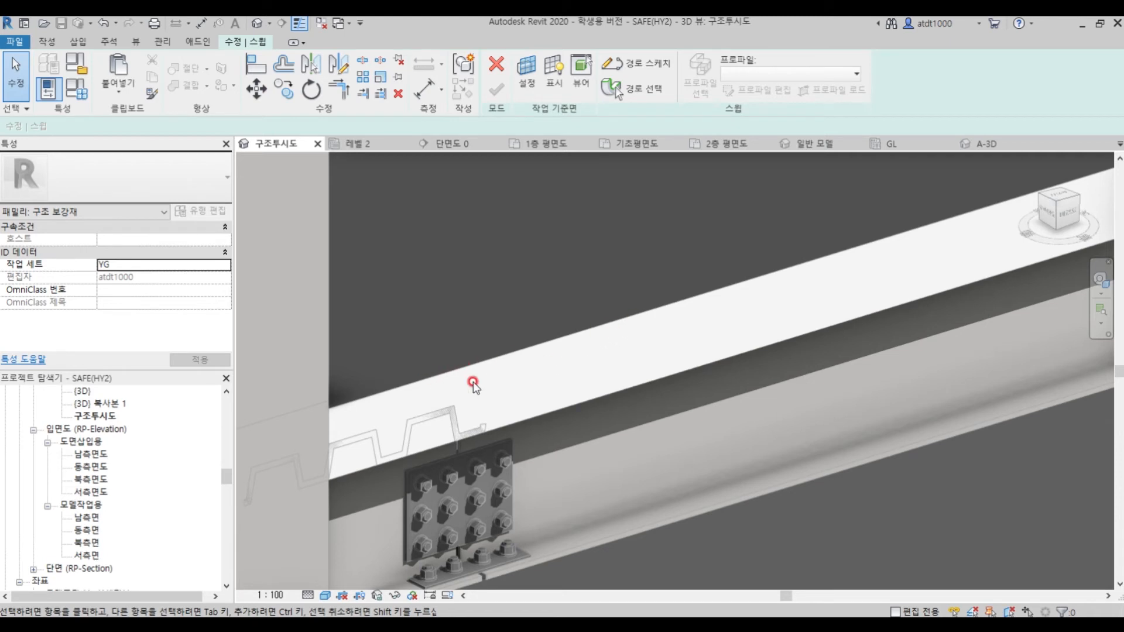
left_click(643, 87)
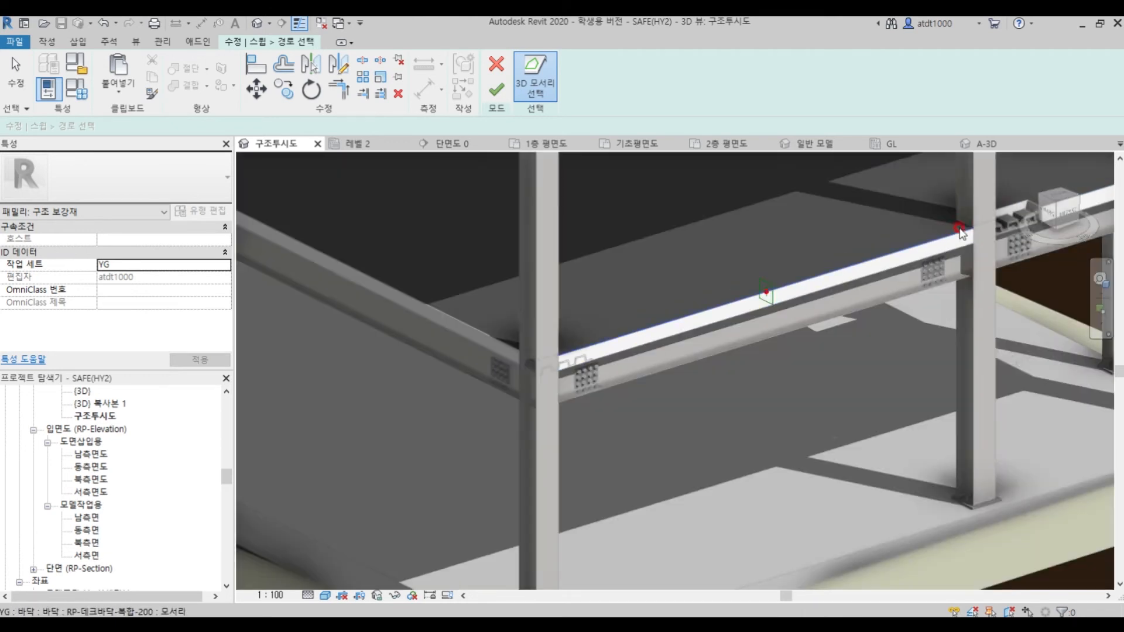
mouse_move(570, 353)
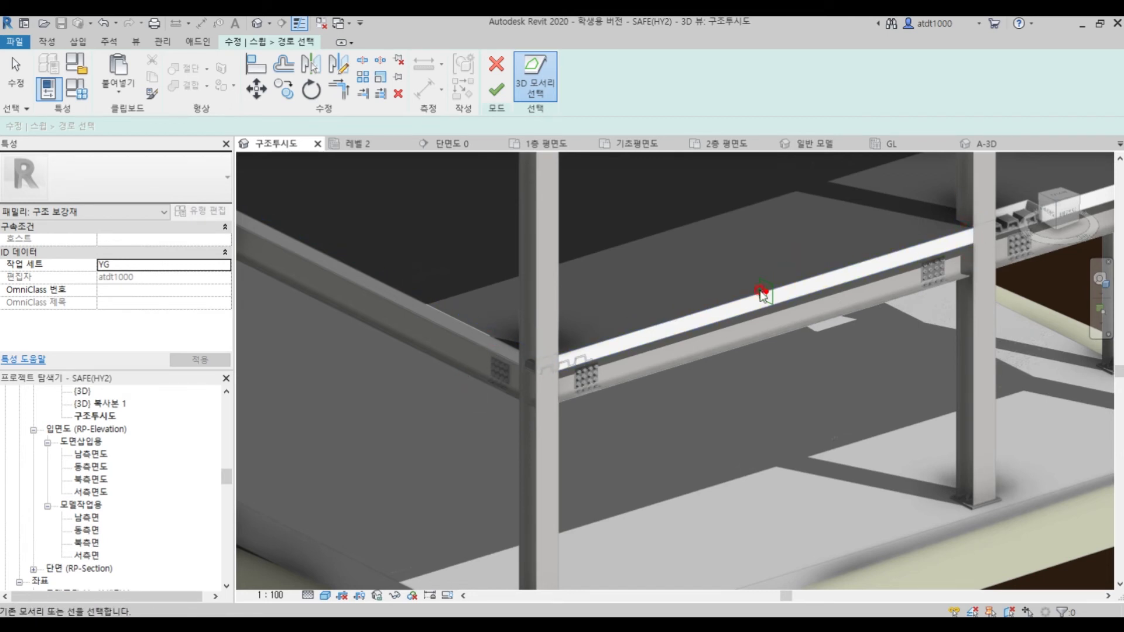
left_click(497, 86)
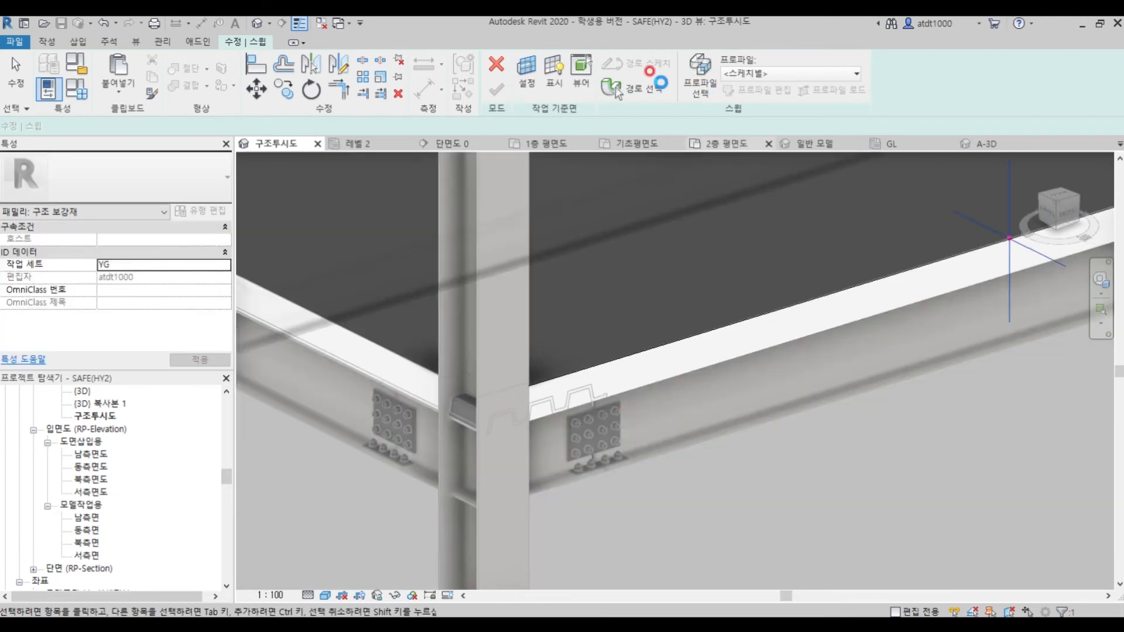
Draw the Steel_P sweep profile in the profile editor.
left_click(758, 89)
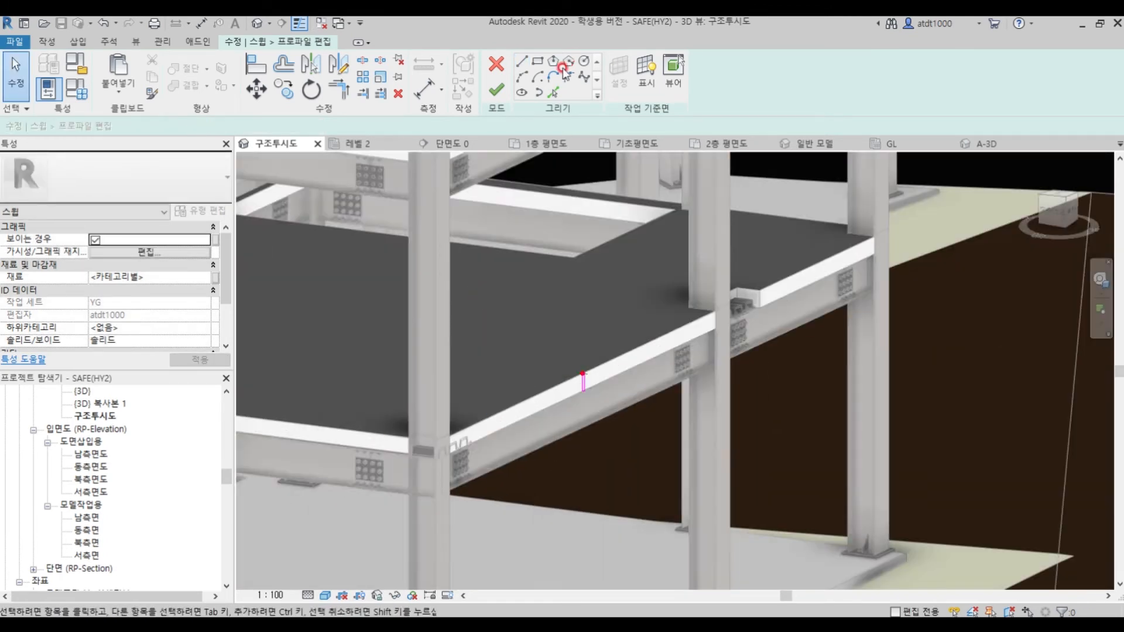
left_click(555, 403)
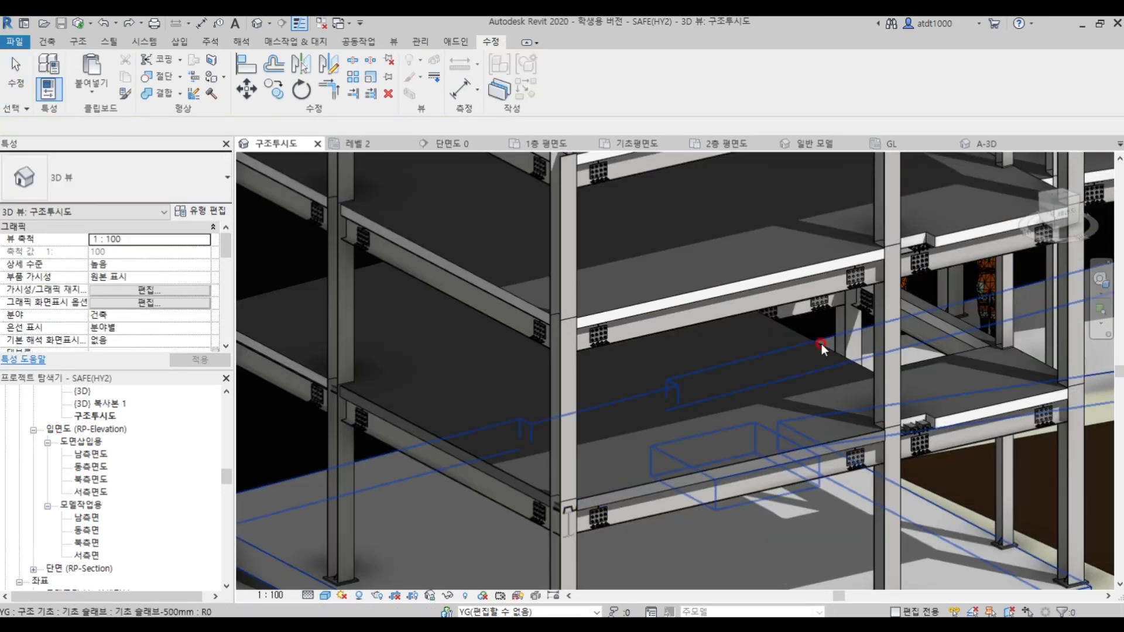
Select the deck floor slabs to receive structural area reinforcement.
left_click(821, 344)
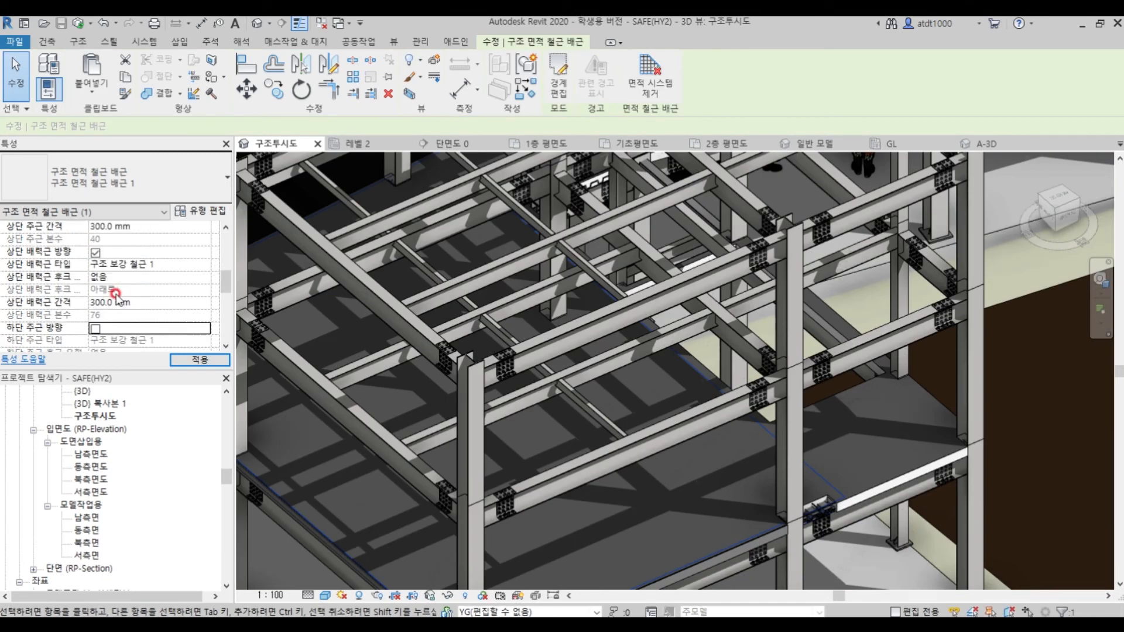
scroll("down", 3)
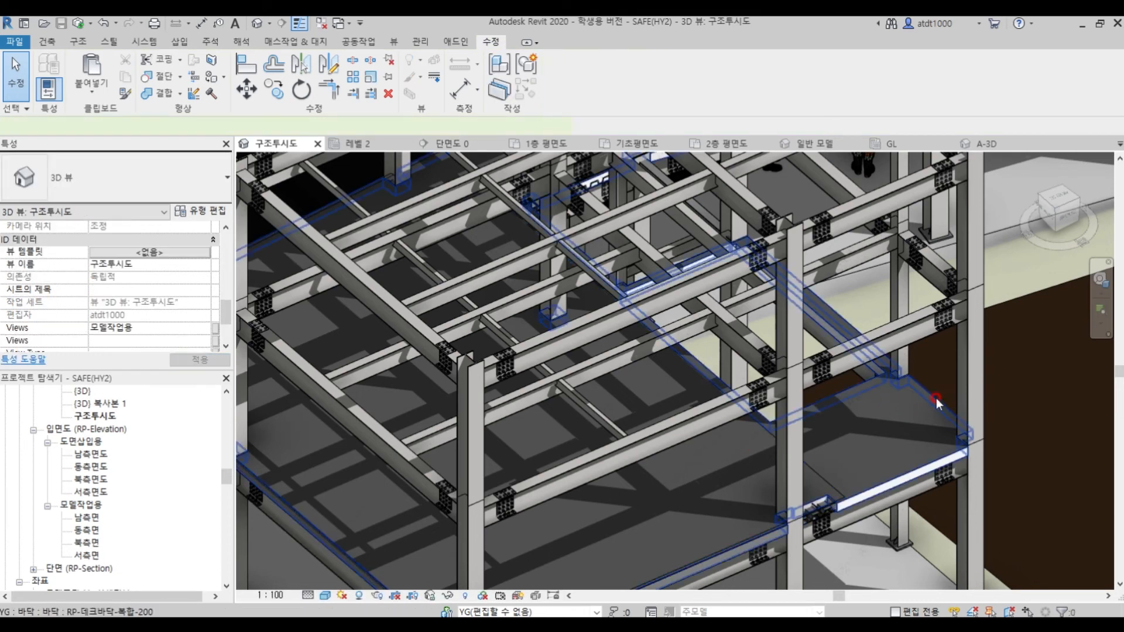
left_click(935, 400)
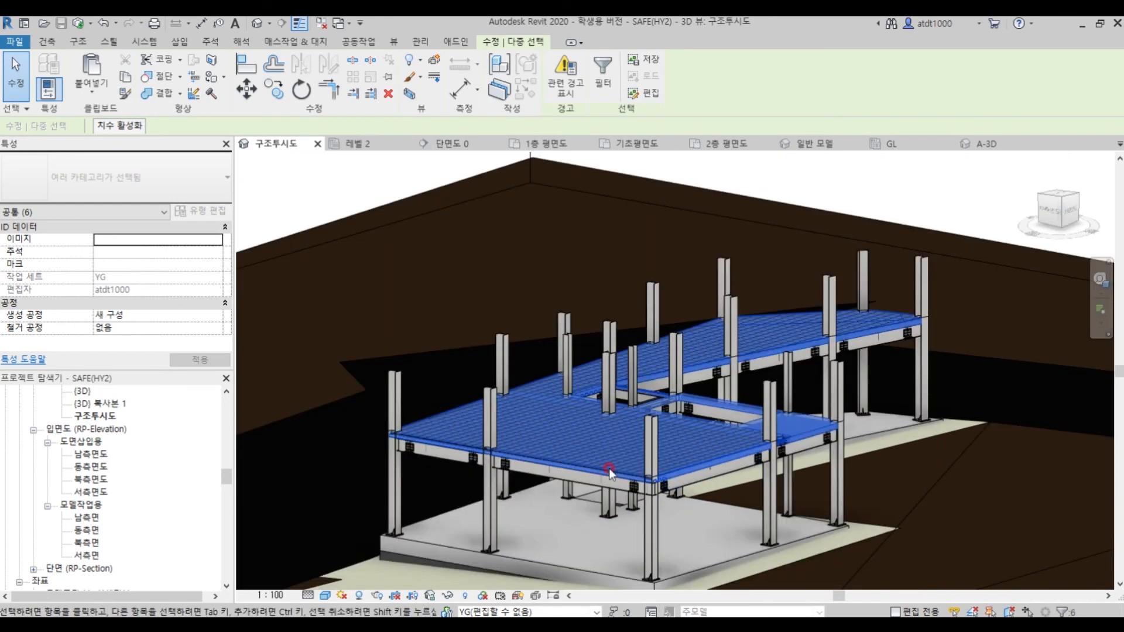
Paste the copied floors aligned to levels 3F SL and RF SL.
left_click(92, 75)
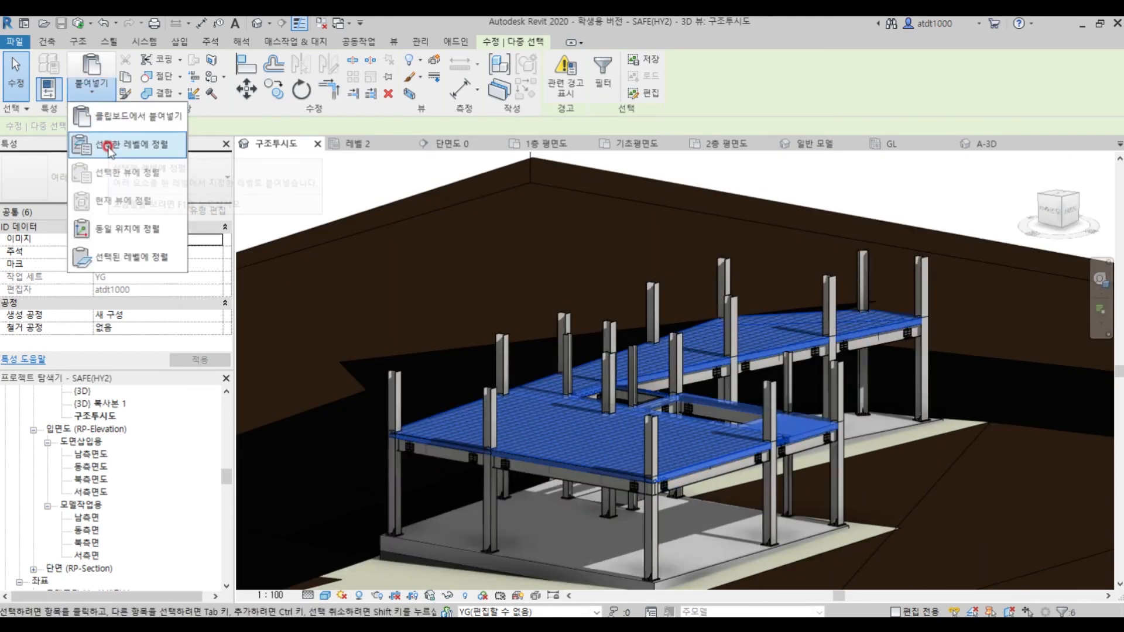
left_click(129, 143)
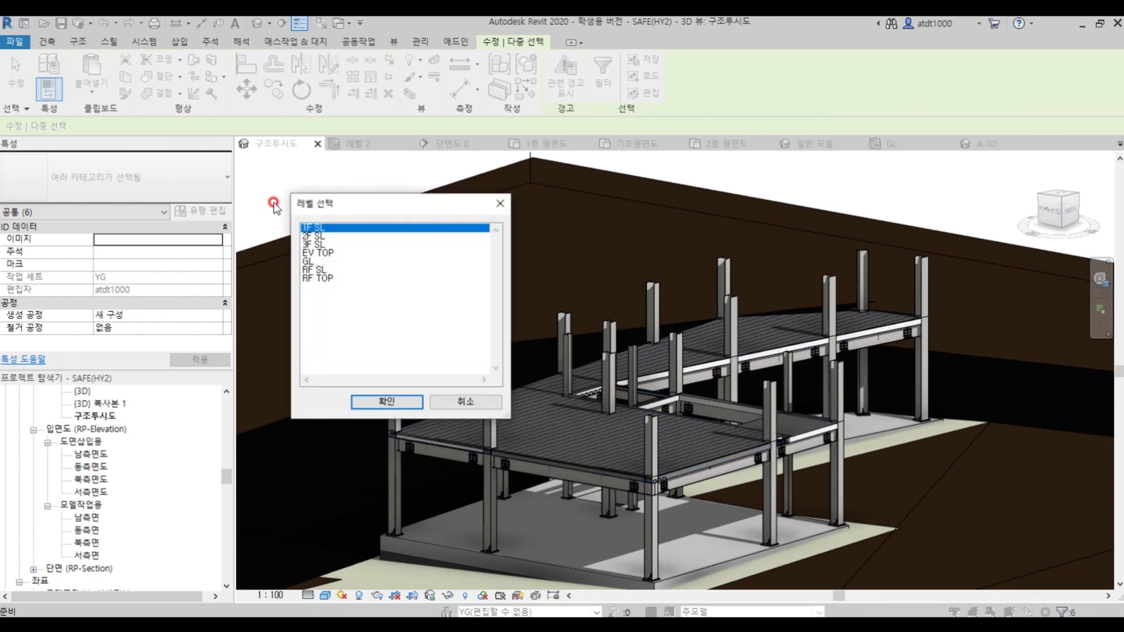
left_click(319, 244)
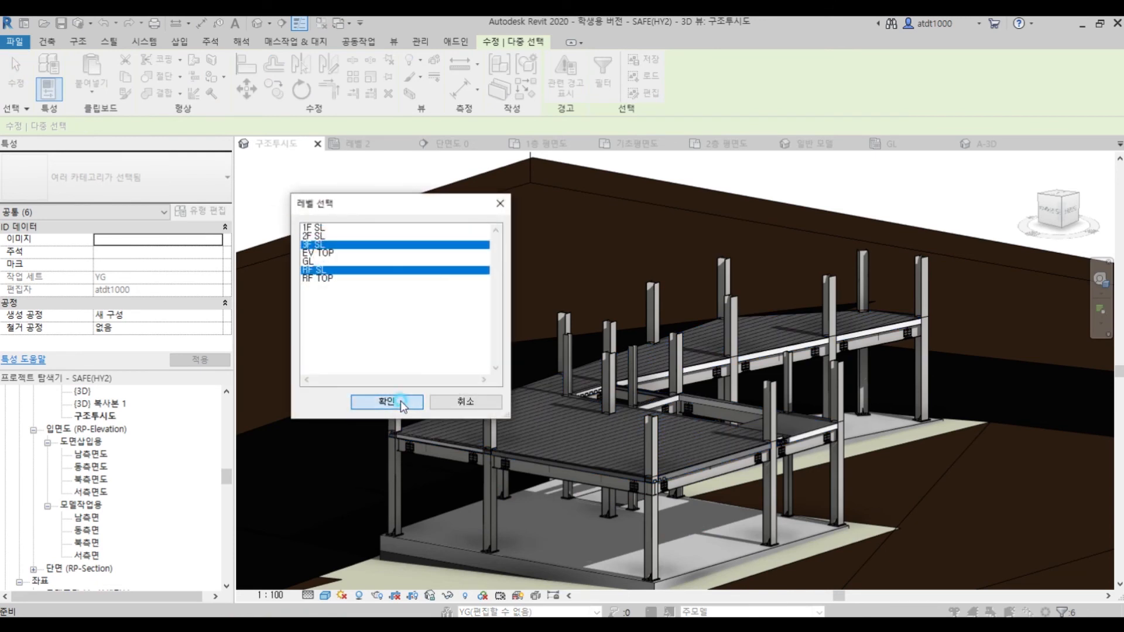
left_click(386, 401)
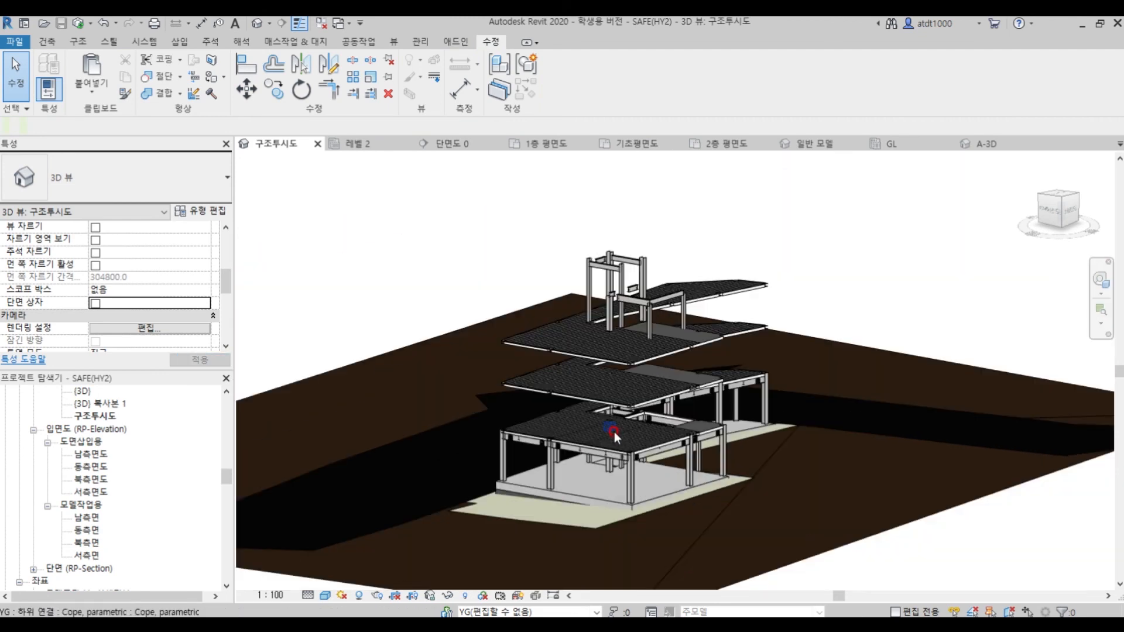
Orbit around the building to inspect the copied upper storeys.
left_click_drag(612, 437, 723, 520)
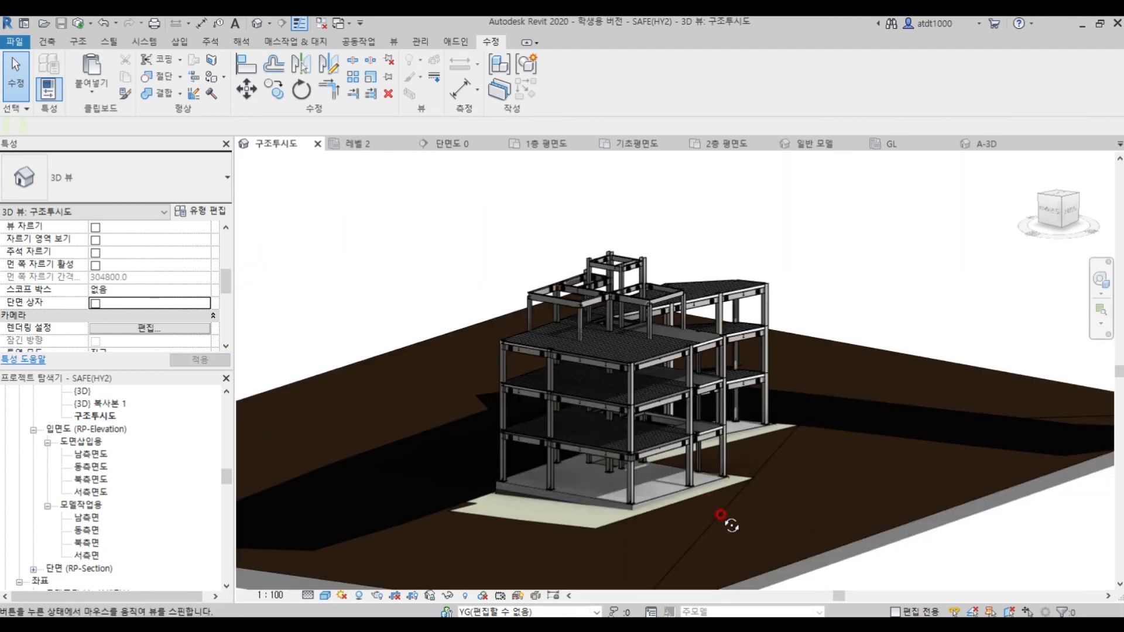
left_click_drag(720, 515, 896, 473)
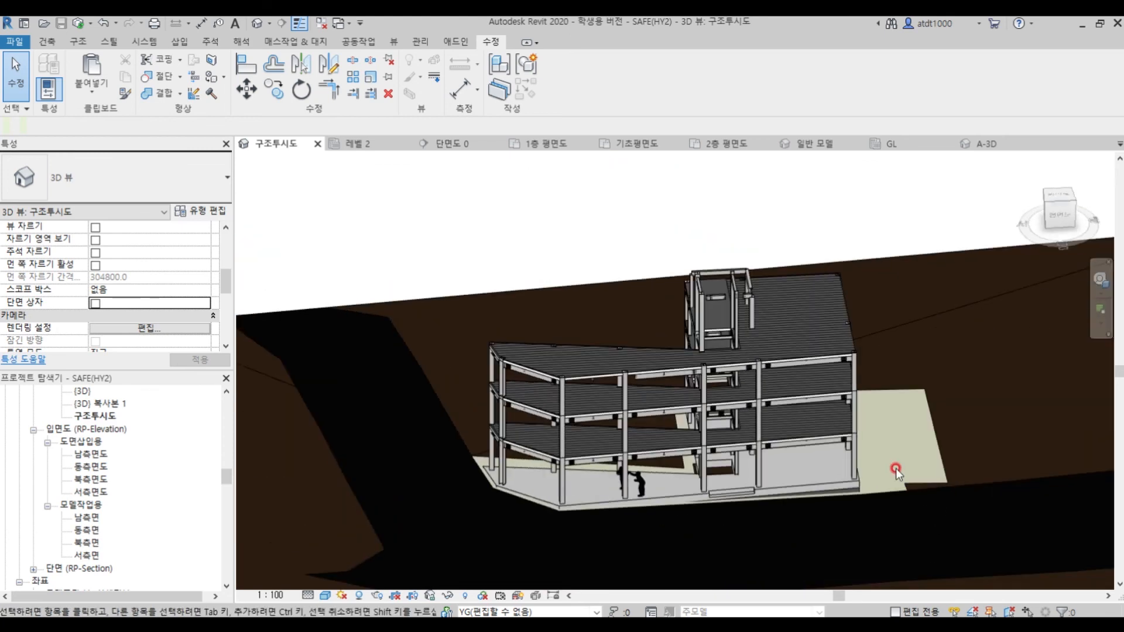
left_click_drag(895, 469, 828, 402)
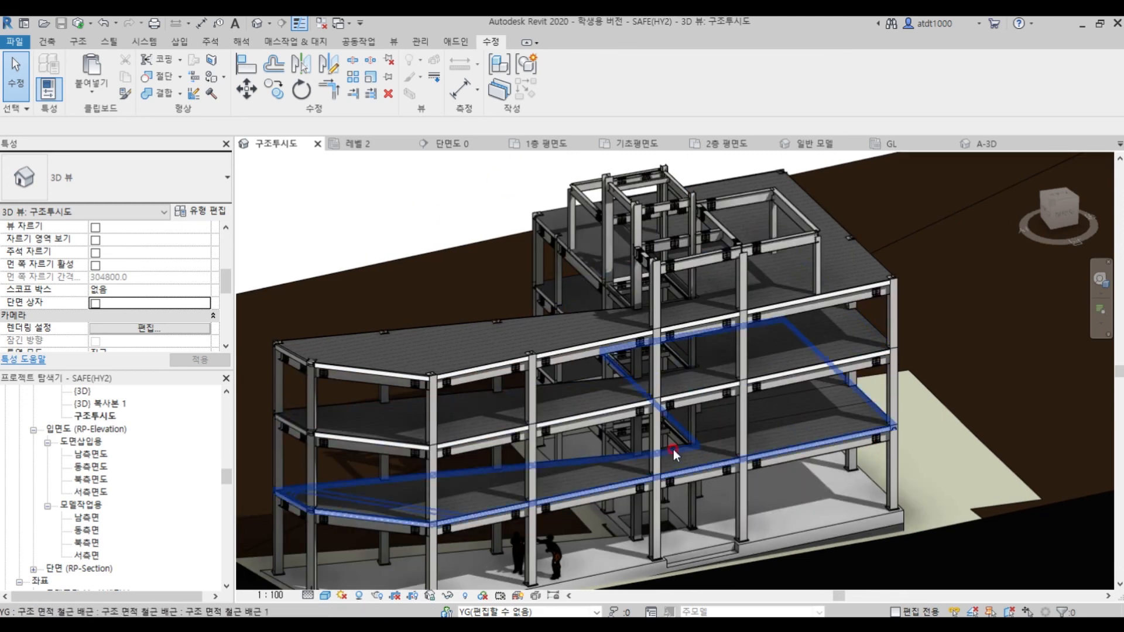
left_click_drag(675, 456, 551, 330)
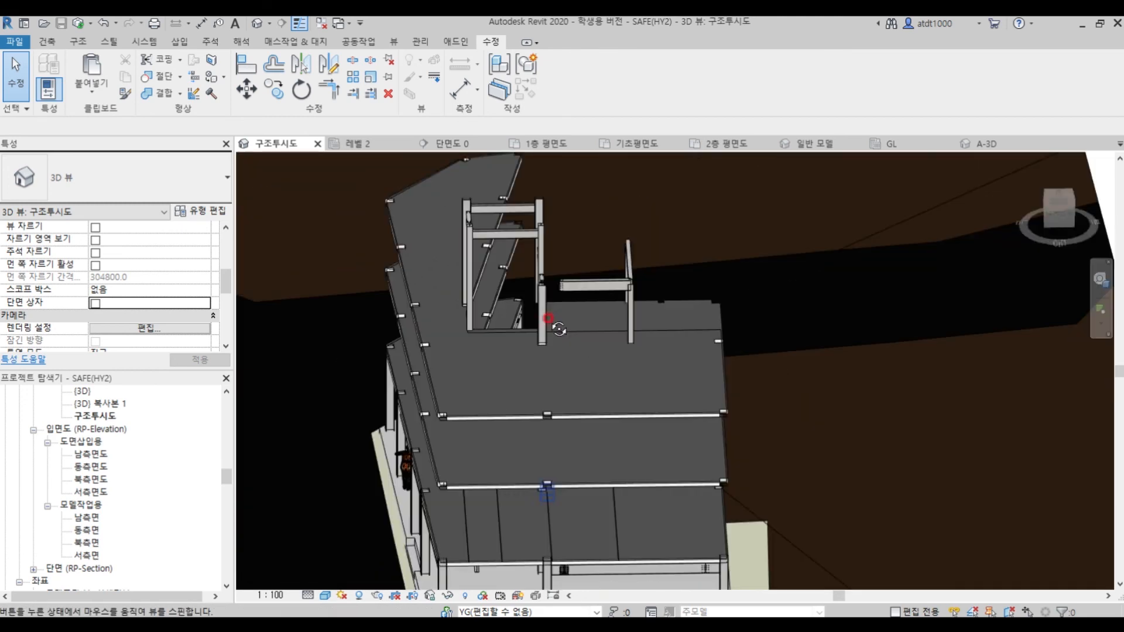
left_click_drag(548, 317, 618, 368)
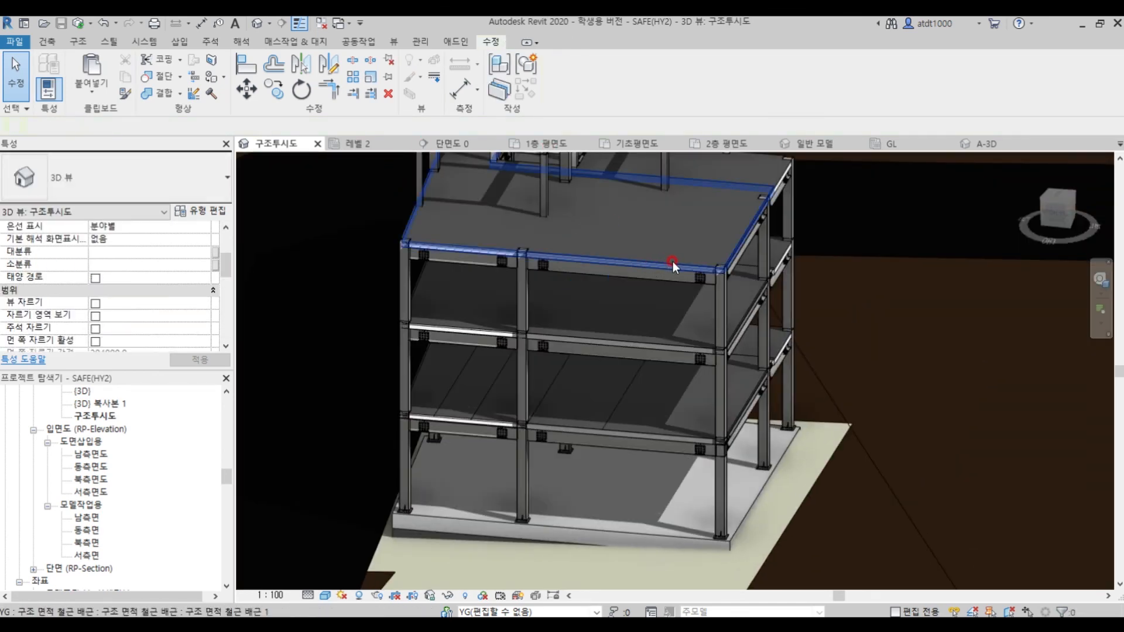
Select the area reinforcement on the storeys and temporarily isolate it.
left_click(672, 263)
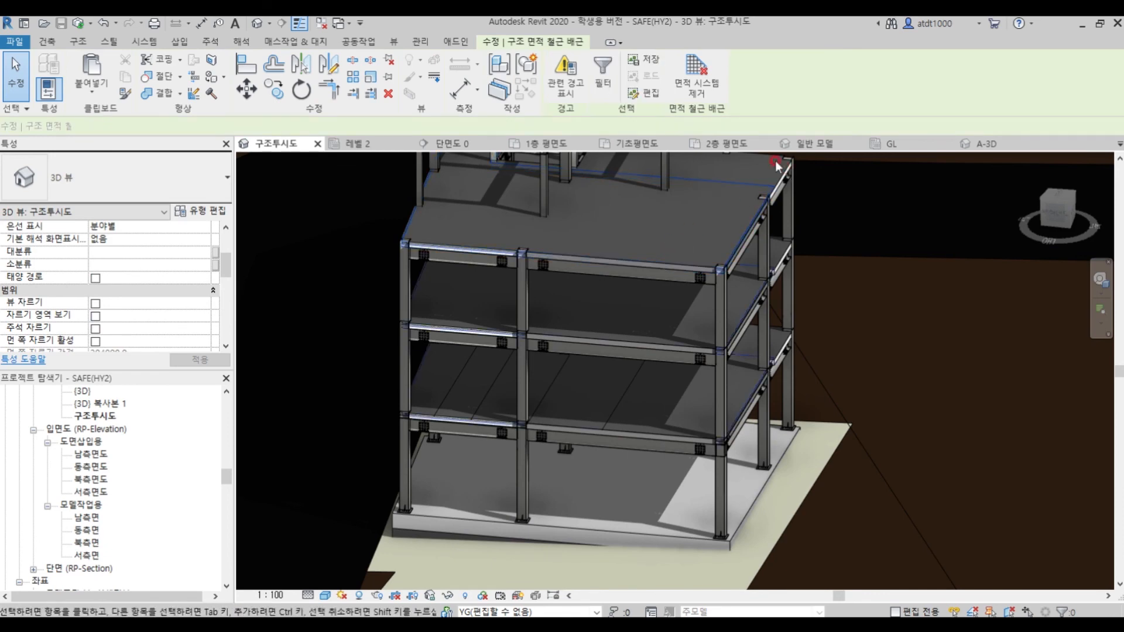
left_click(765, 162)
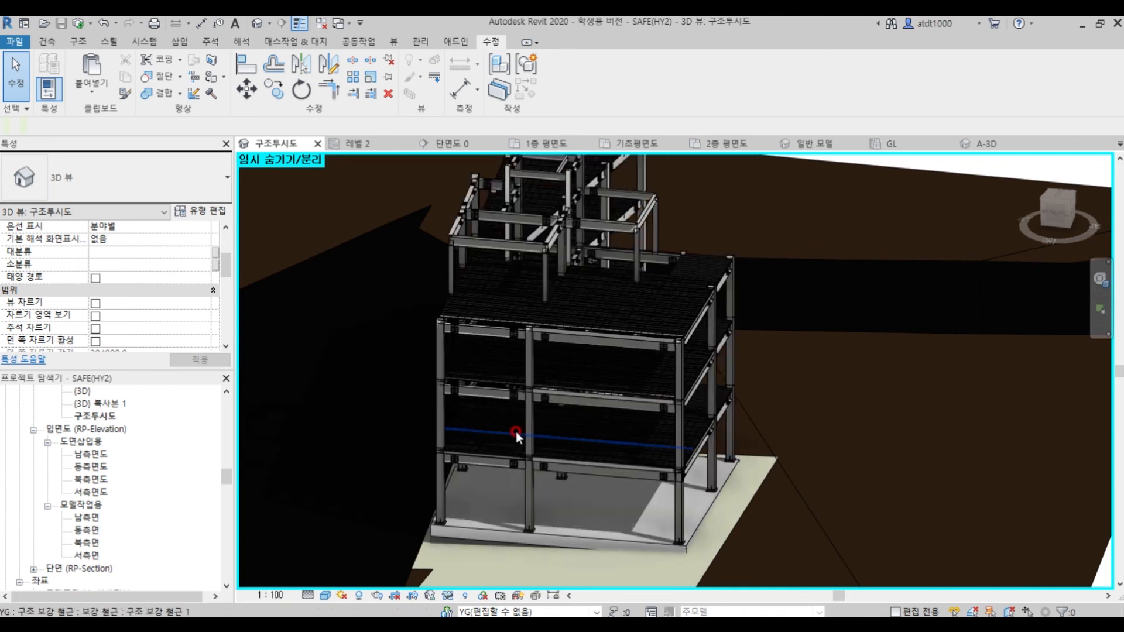
left_click(638, 473)
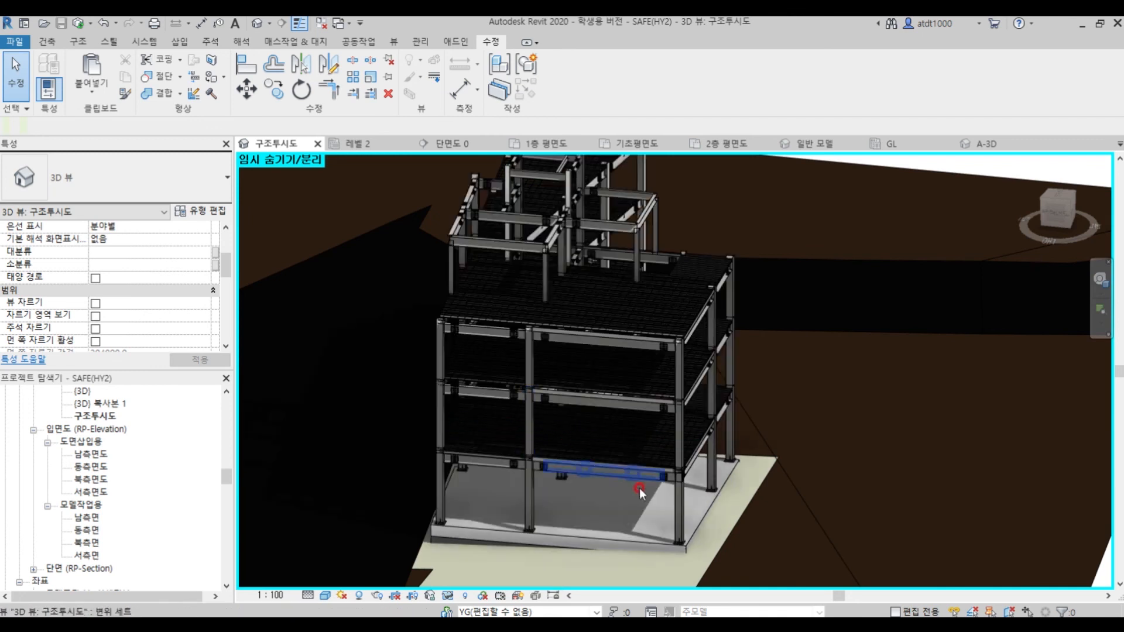